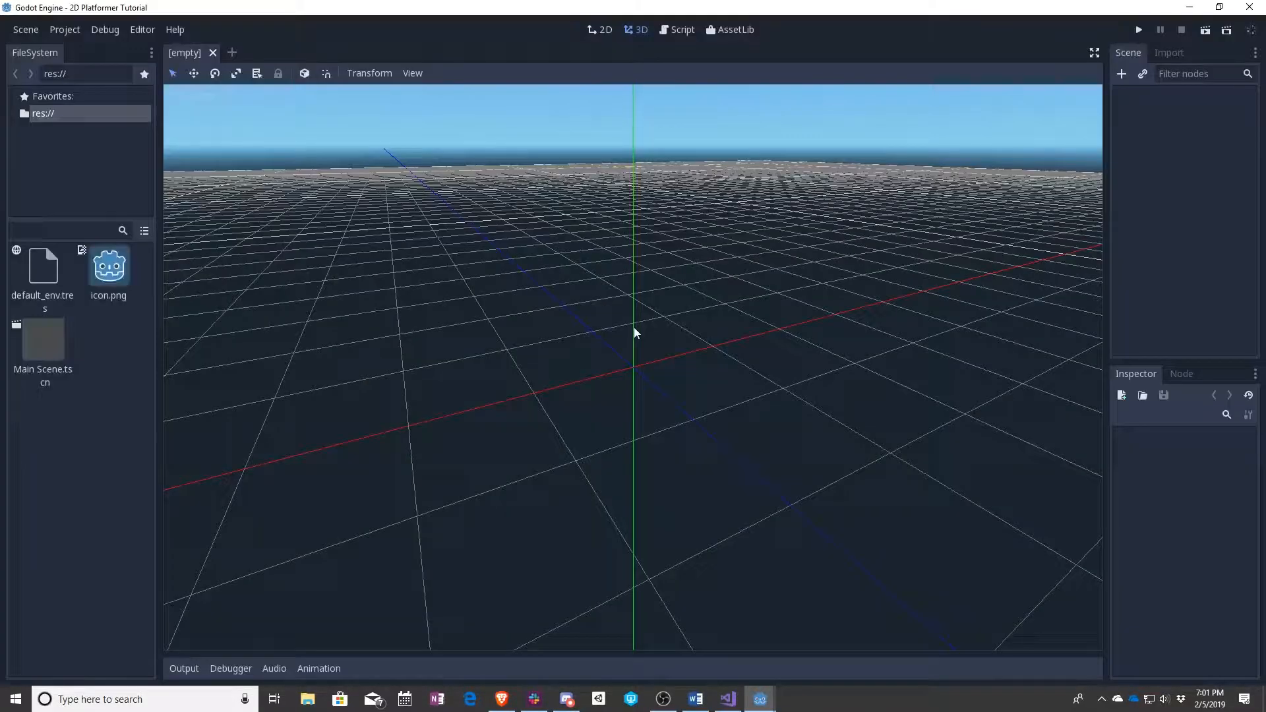
Open Main Scene.tscn in the 2D workspace and request deletion of its Node2D child
click(601, 30)
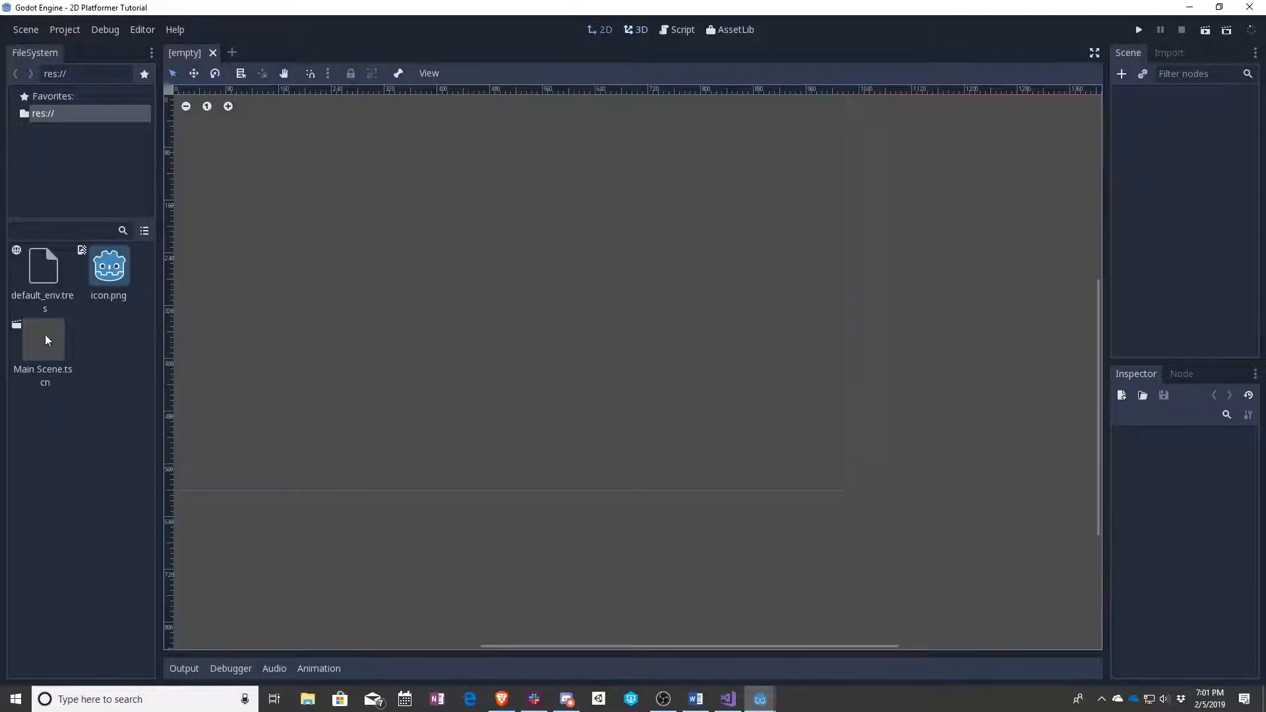
double_click(43, 342)
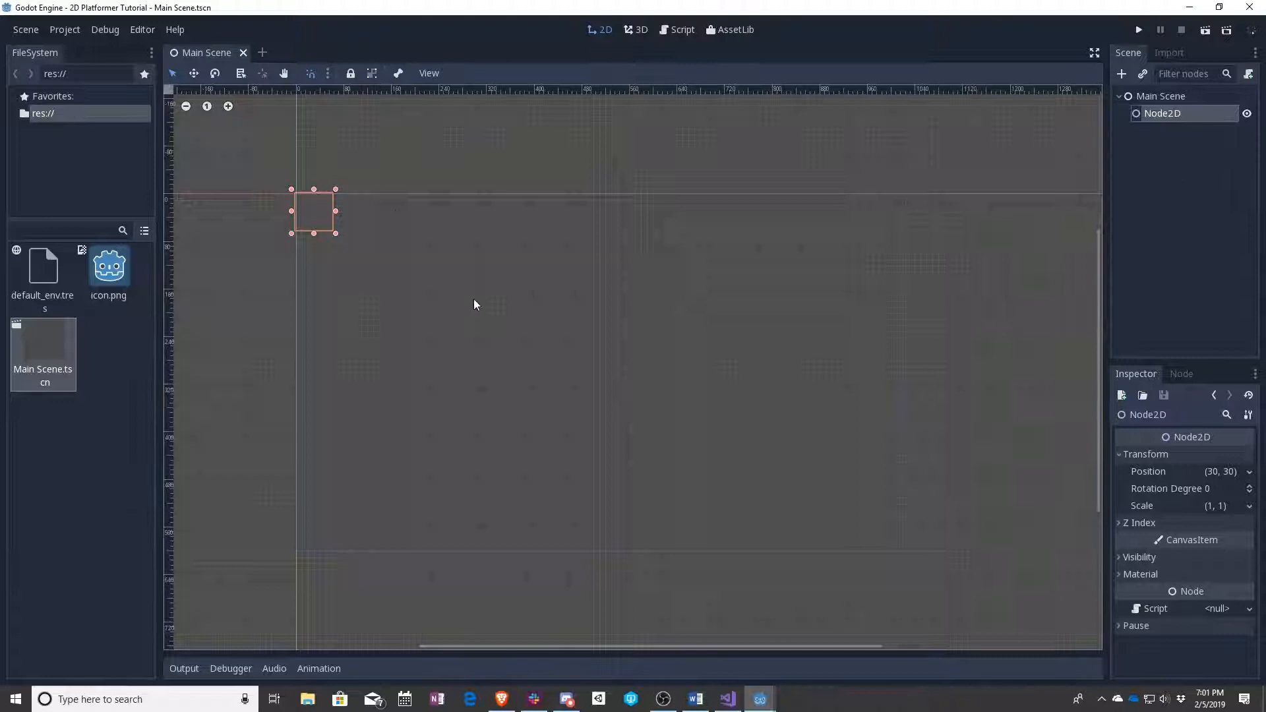
double_click(1163, 112)
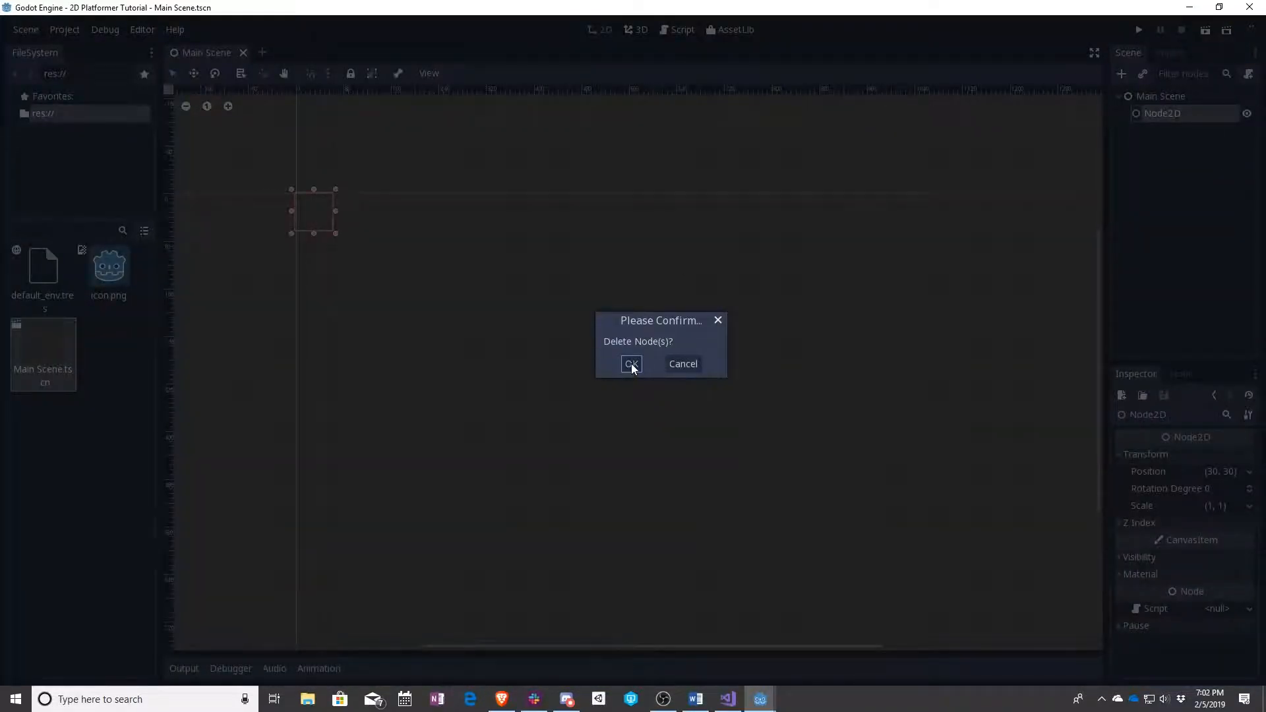
Confirm deleting the Node2D child and select the Main Scene root node
click(632, 364)
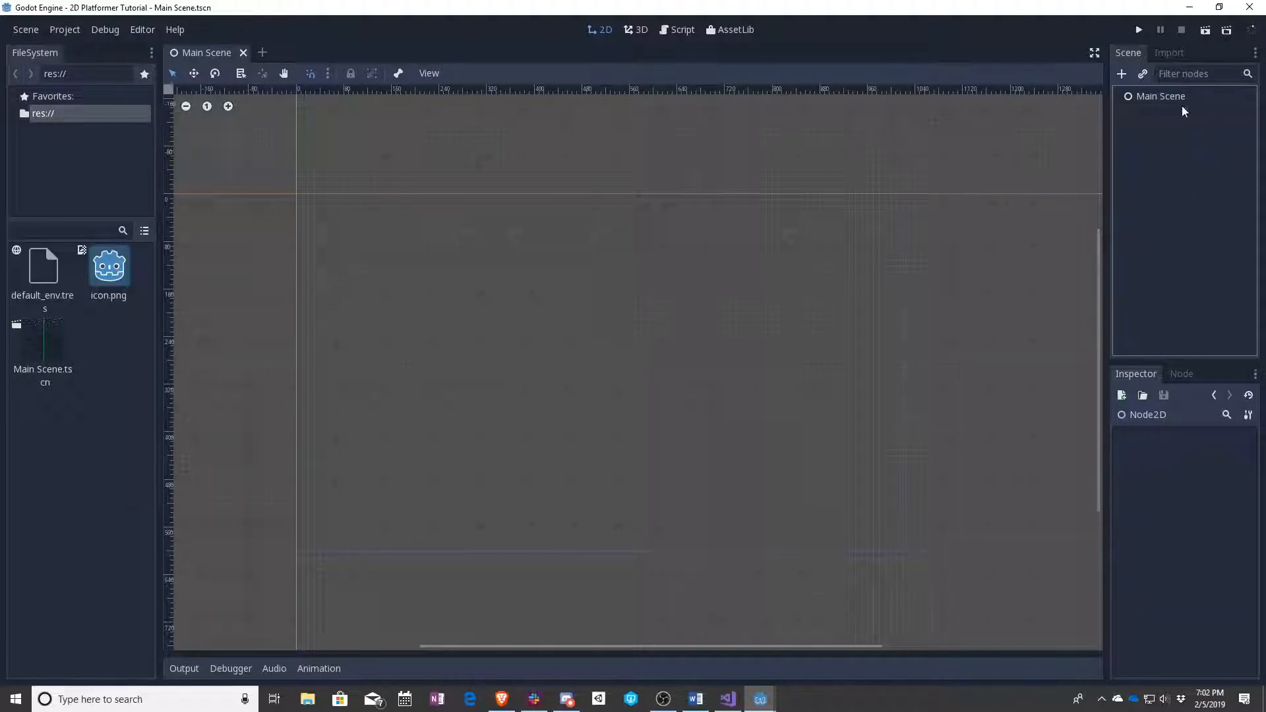
click(1121, 73)
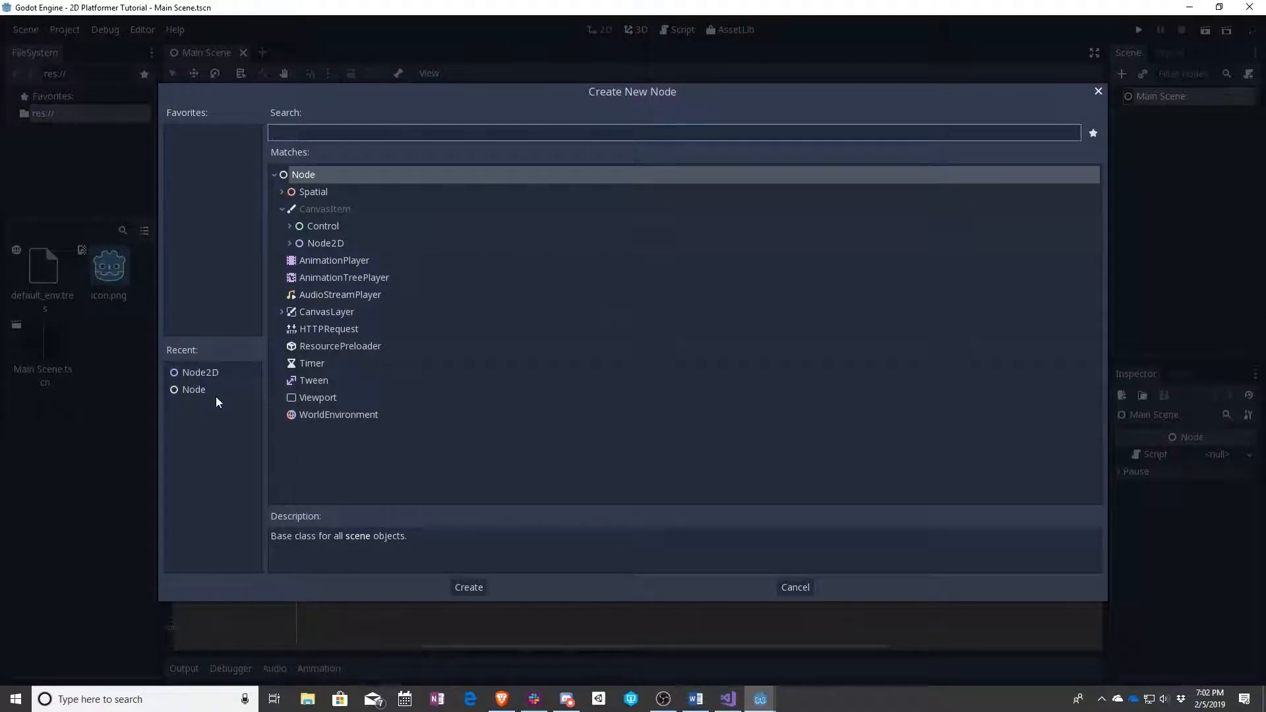
mouse_move(194, 390)
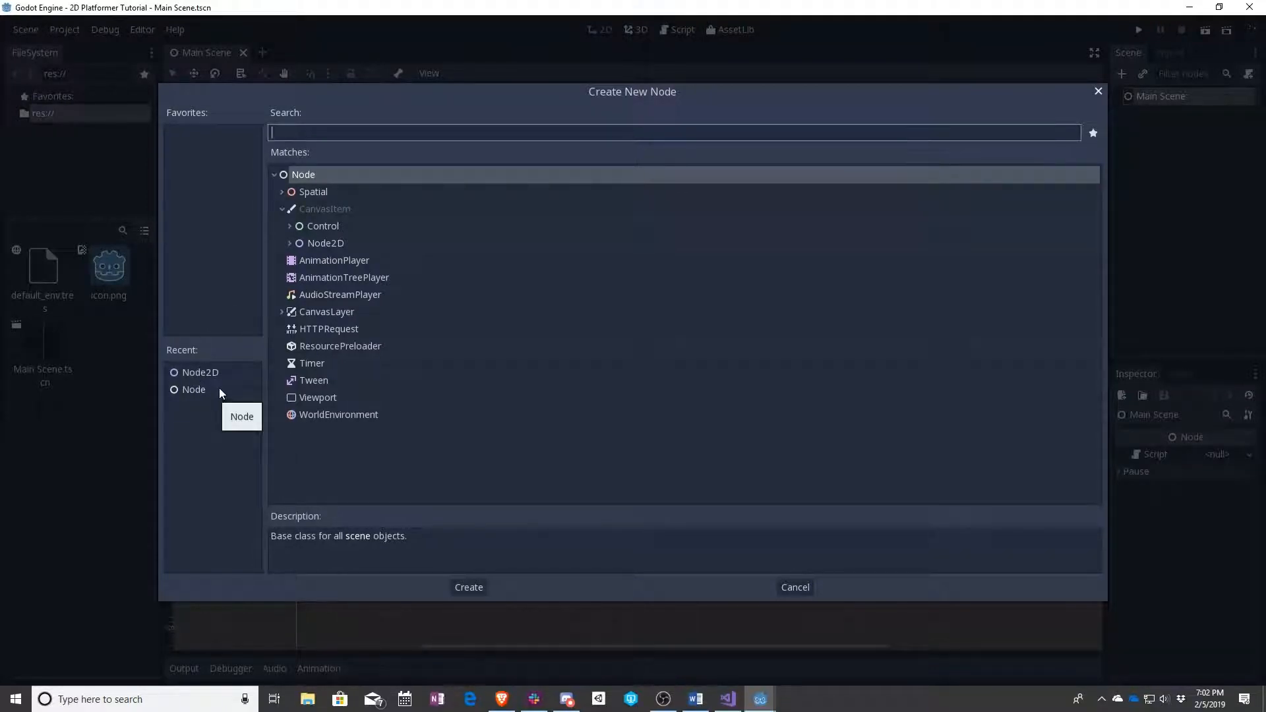
mouse_move(190, 241)
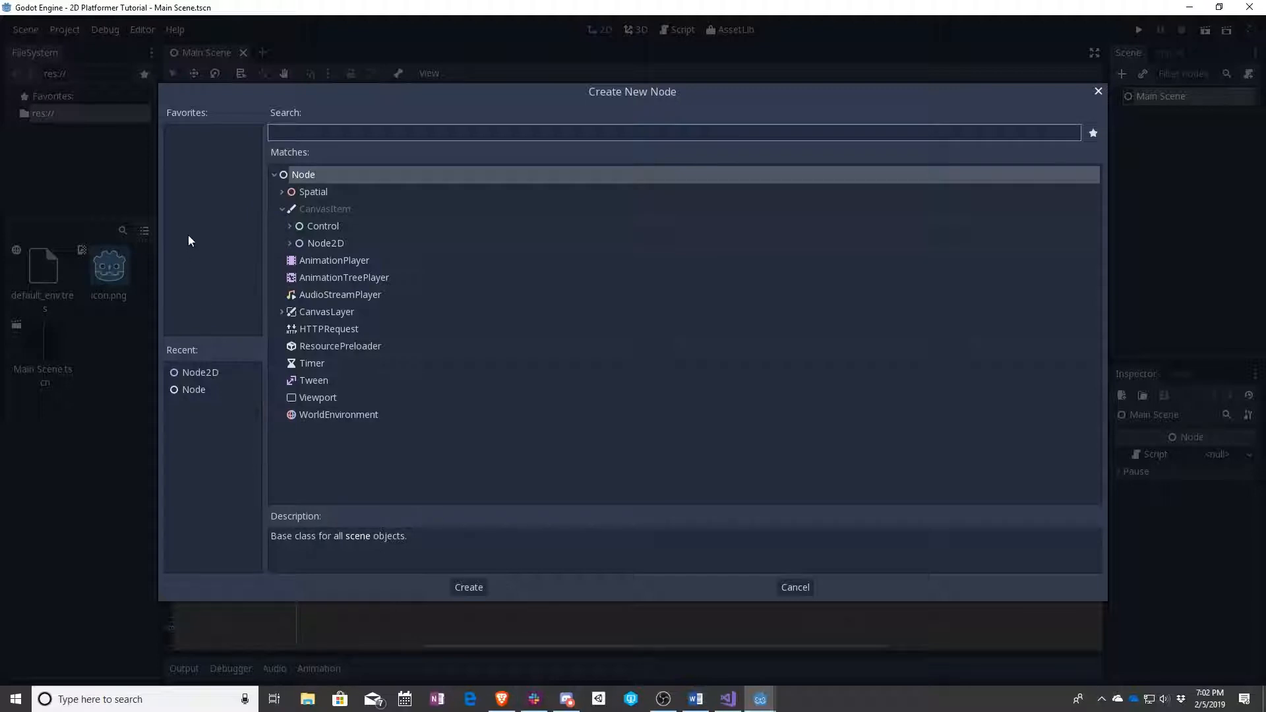
Highlight Node2D in Create New Node and filter the list by 'node2d'
click(326, 243)
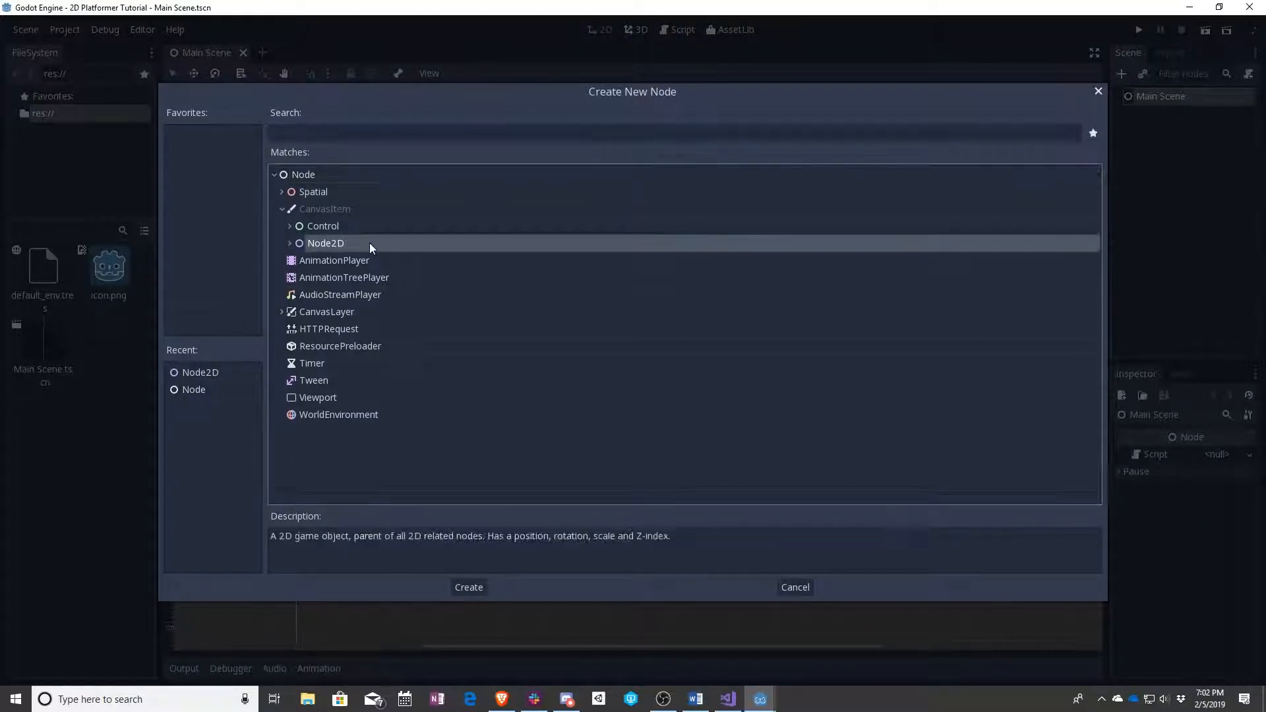
click(290, 244)
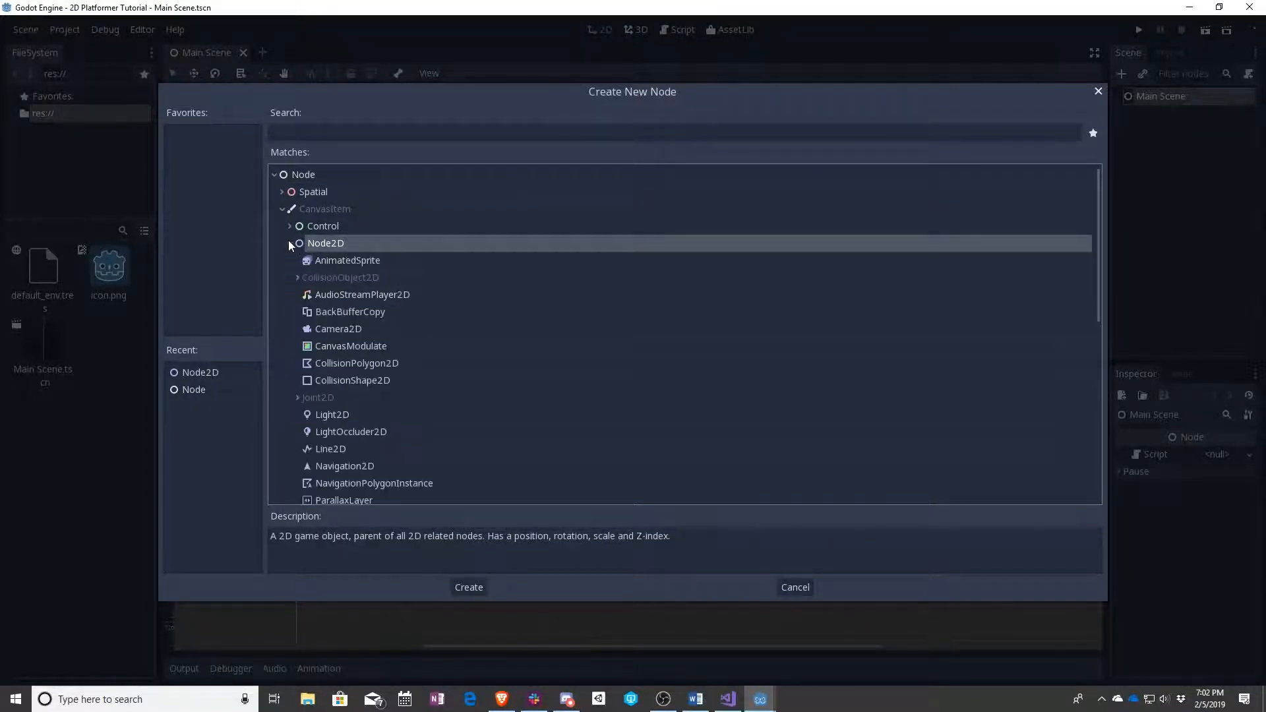
click(289, 243)
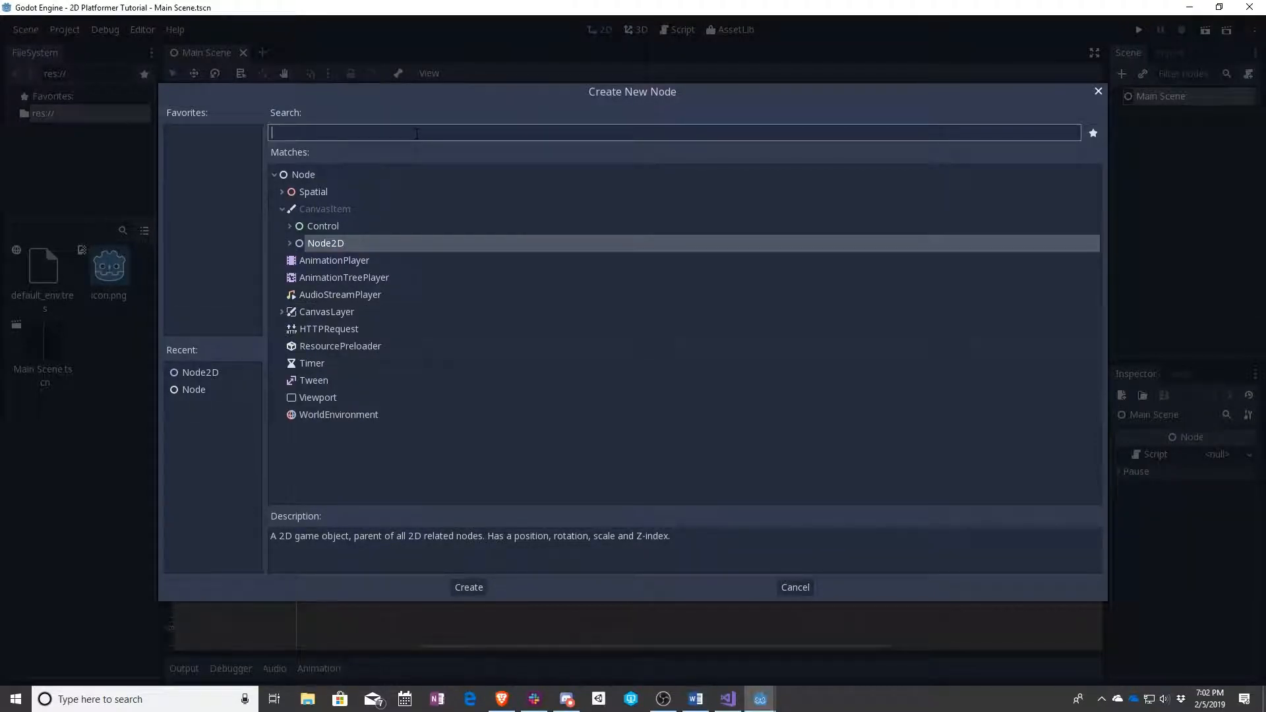
text(node2d)
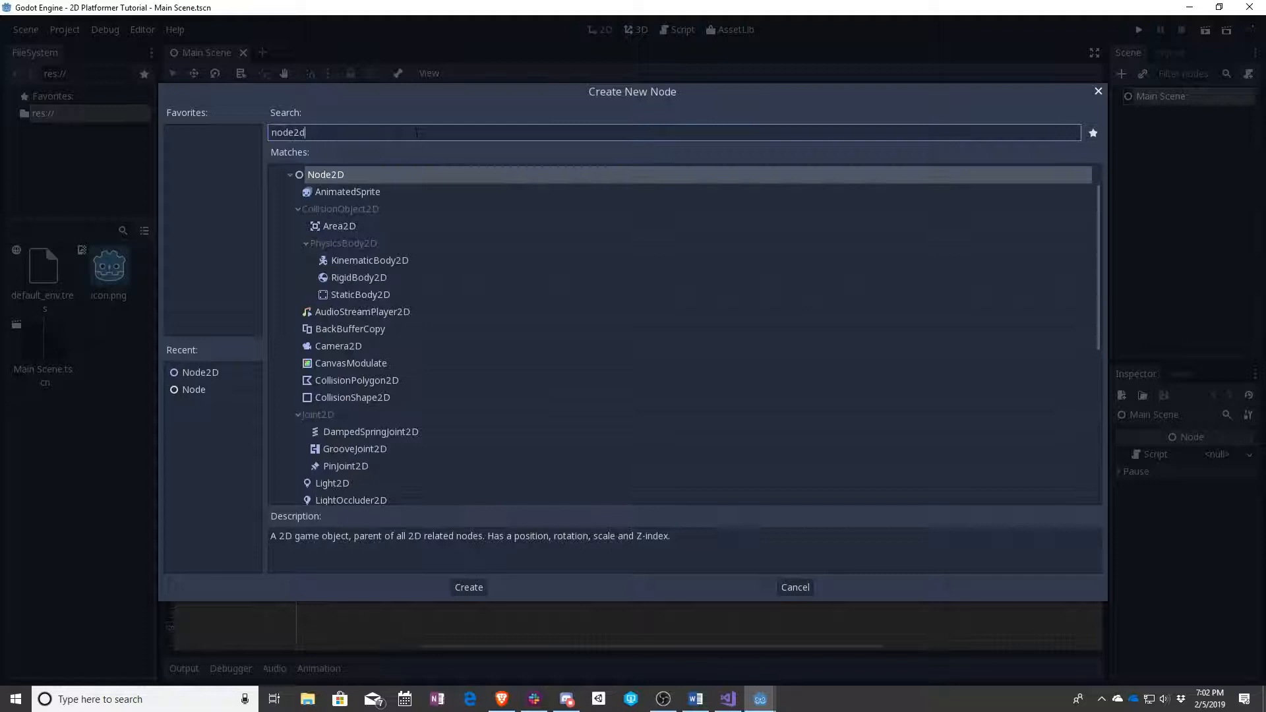
mouse_move(360, 179)
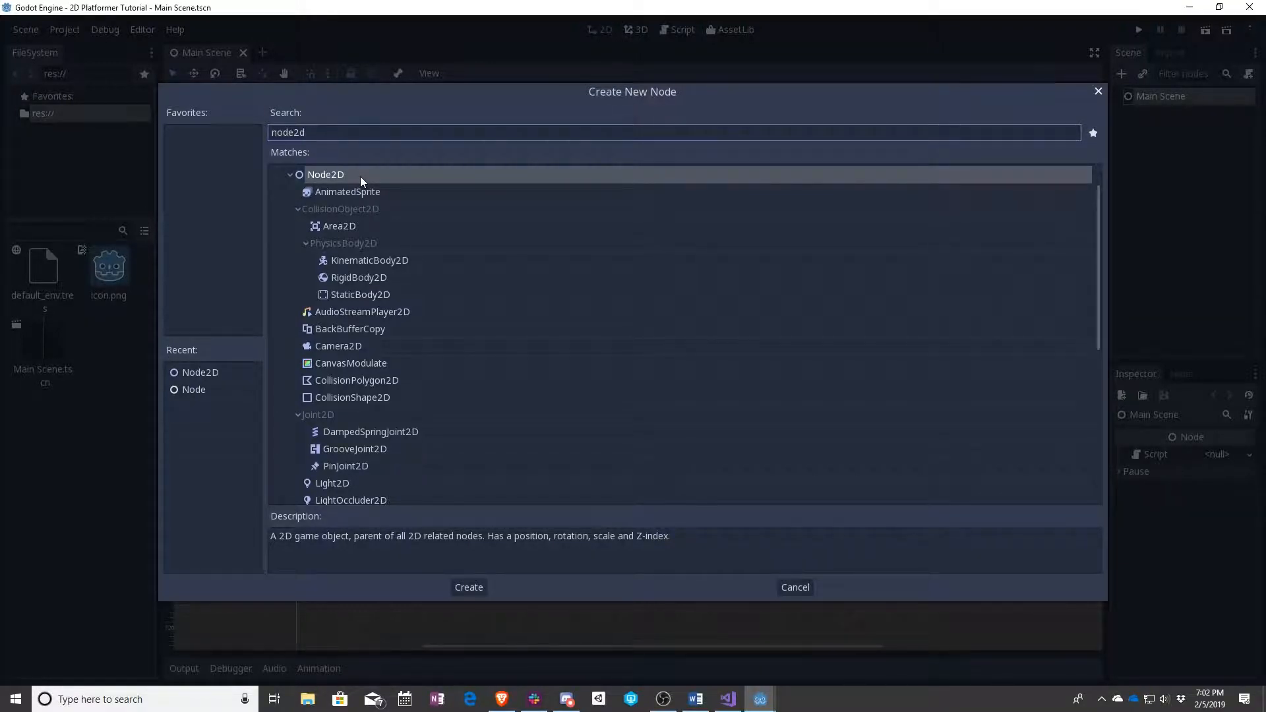
scroll(down, 3)
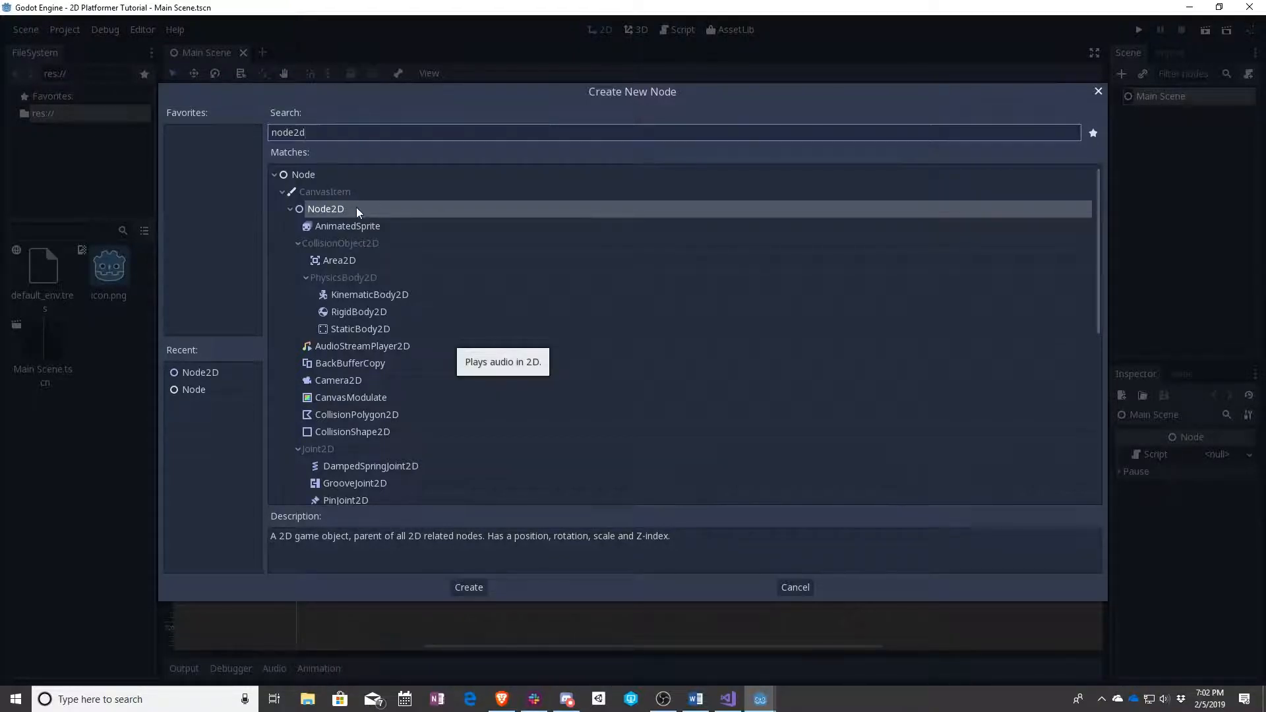
Create the Node2D under Main Scene and drag it down and right on the canvas
click(468, 587)
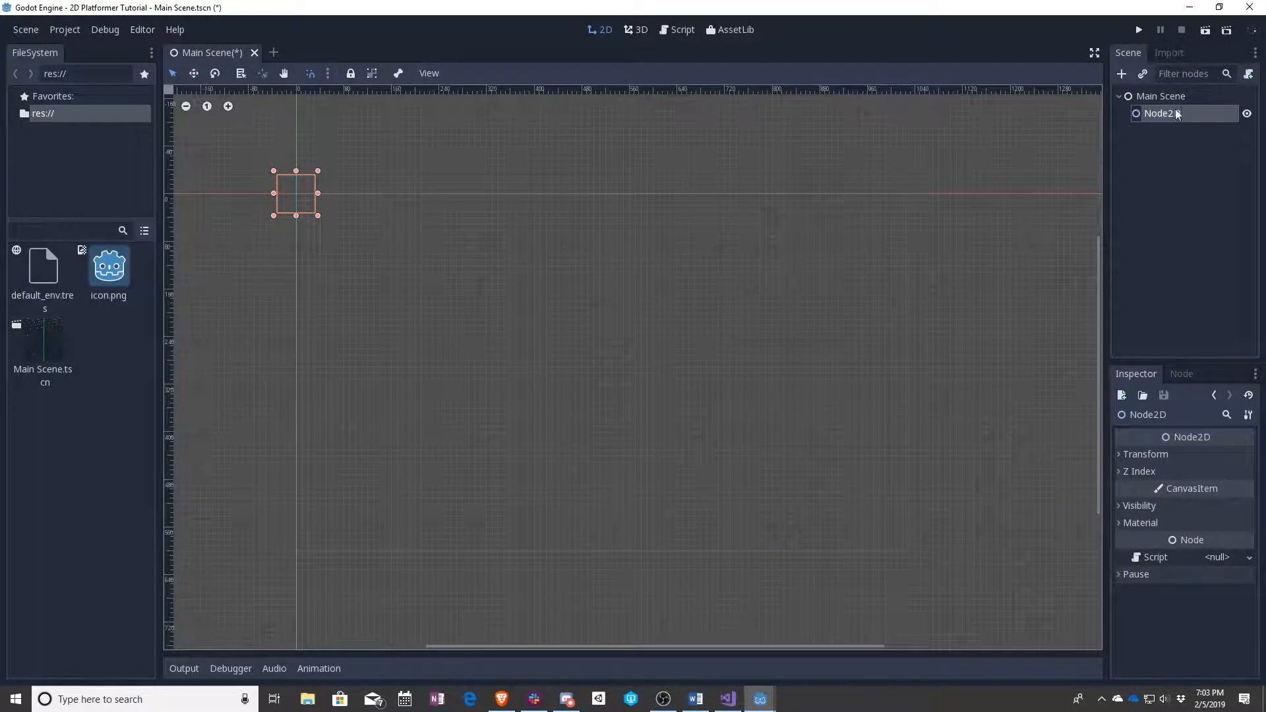
mouse_move(1163, 113)
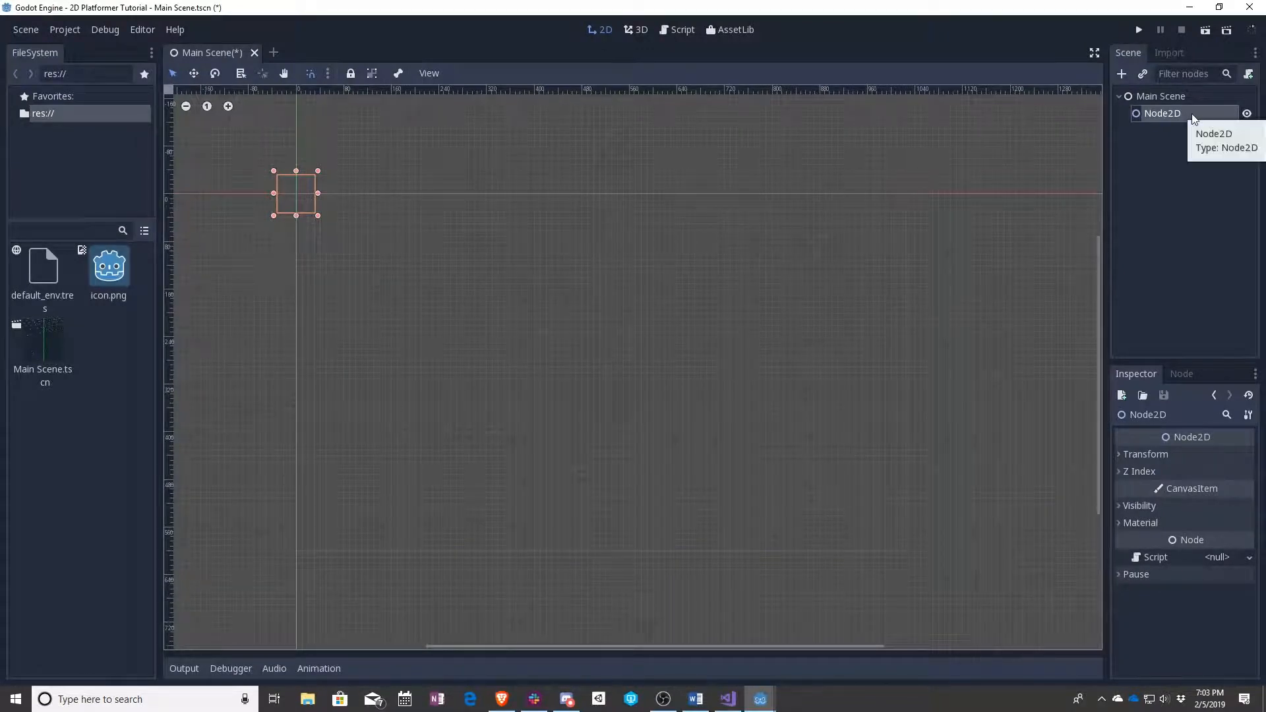
mouse_move(315, 194)
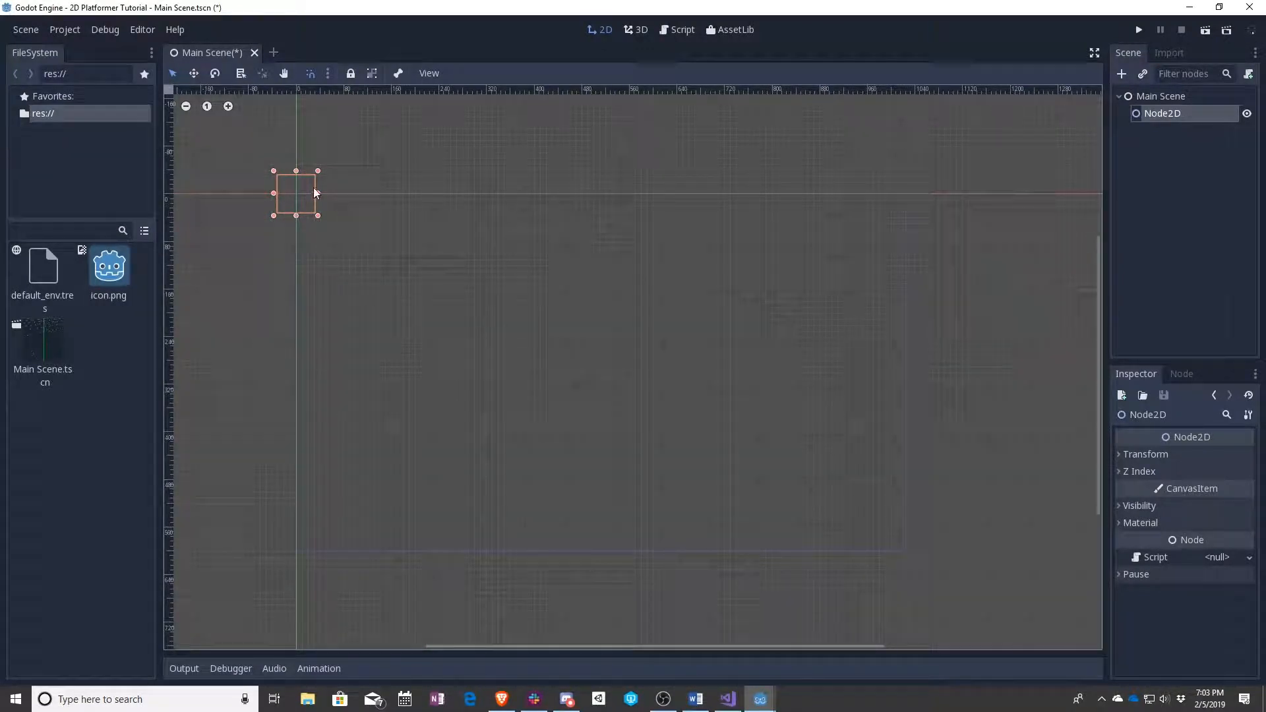
drag(296, 194, 325, 205)
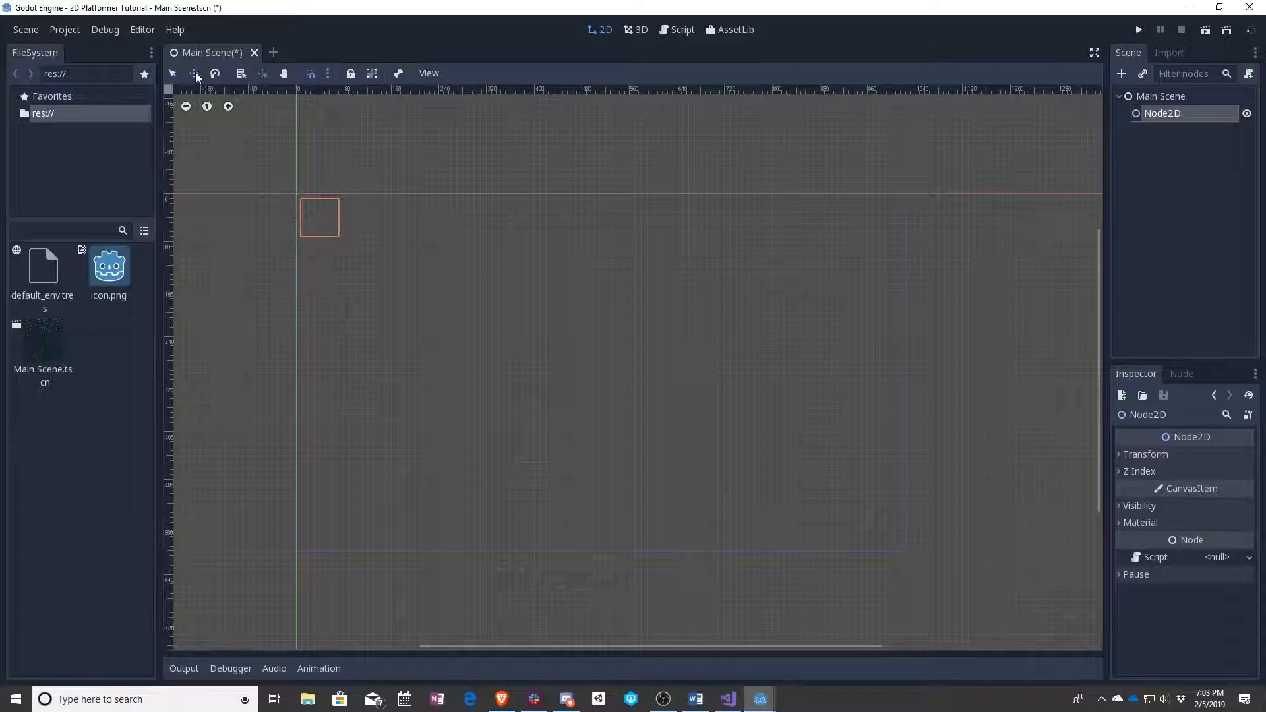
drag(319, 216, 396, 205)
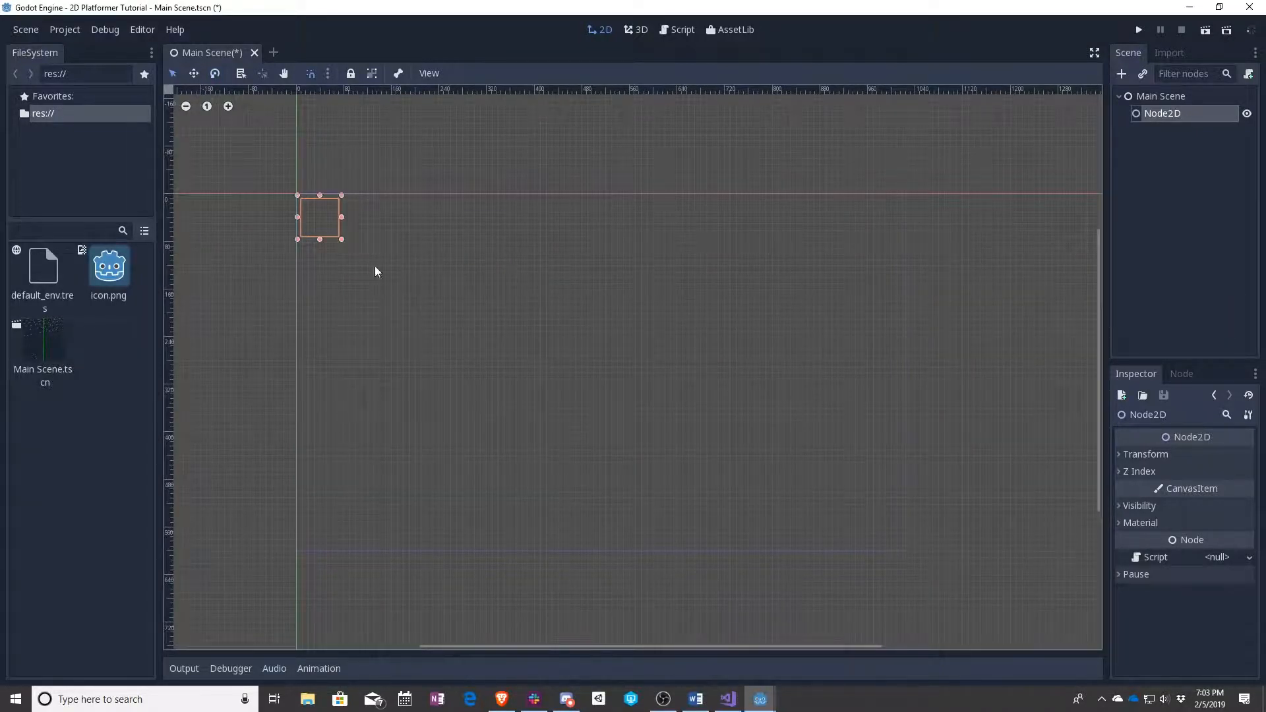
mouse_move(622, 282)
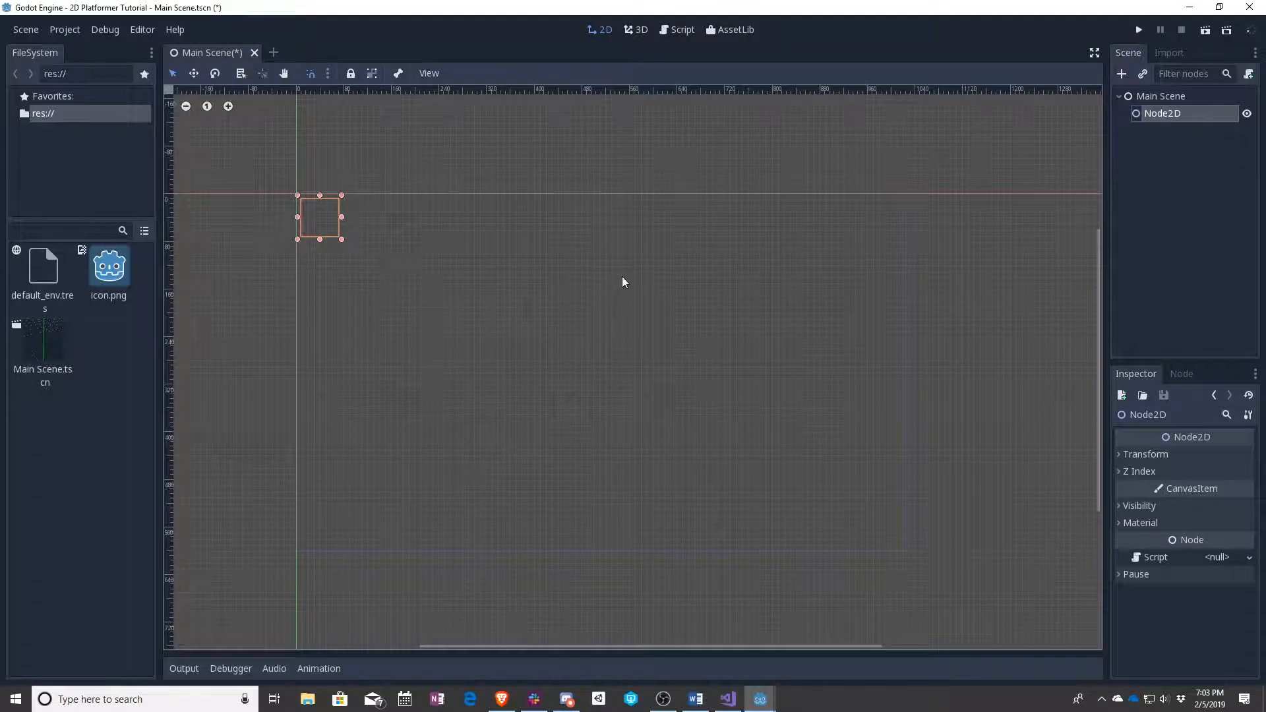
mouse_move(642, 280)
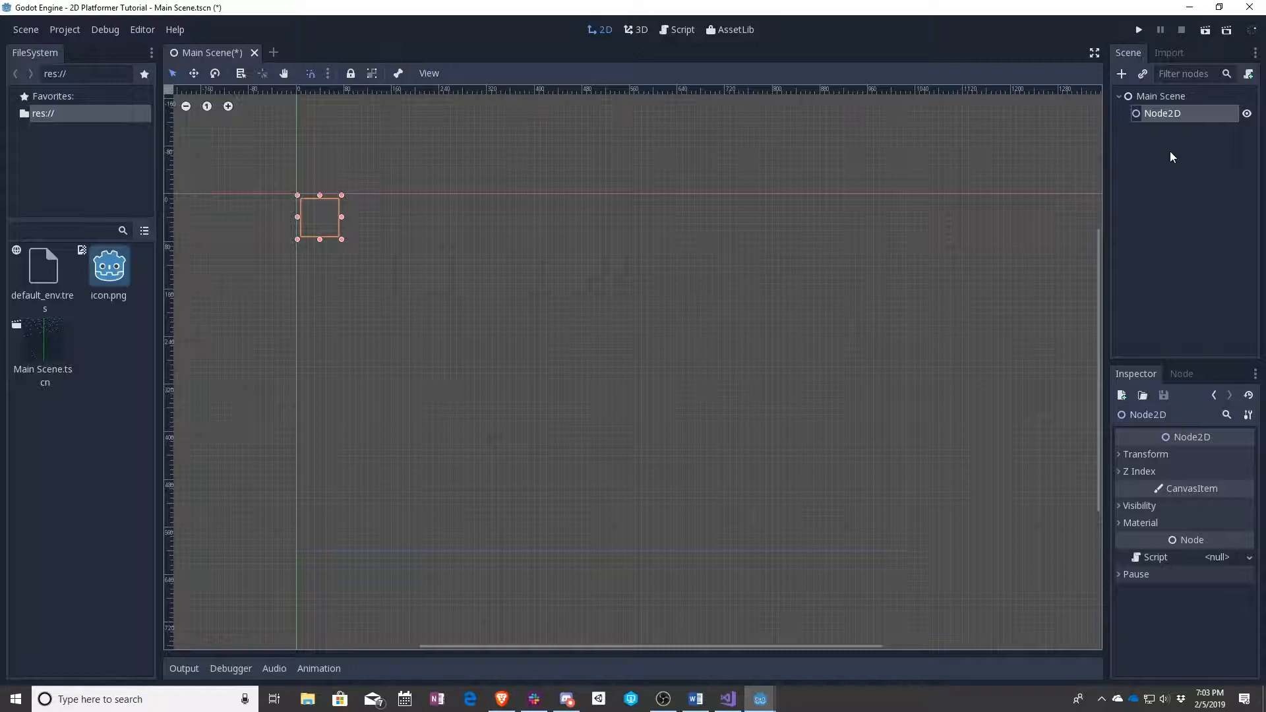
mouse_move(1163, 113)
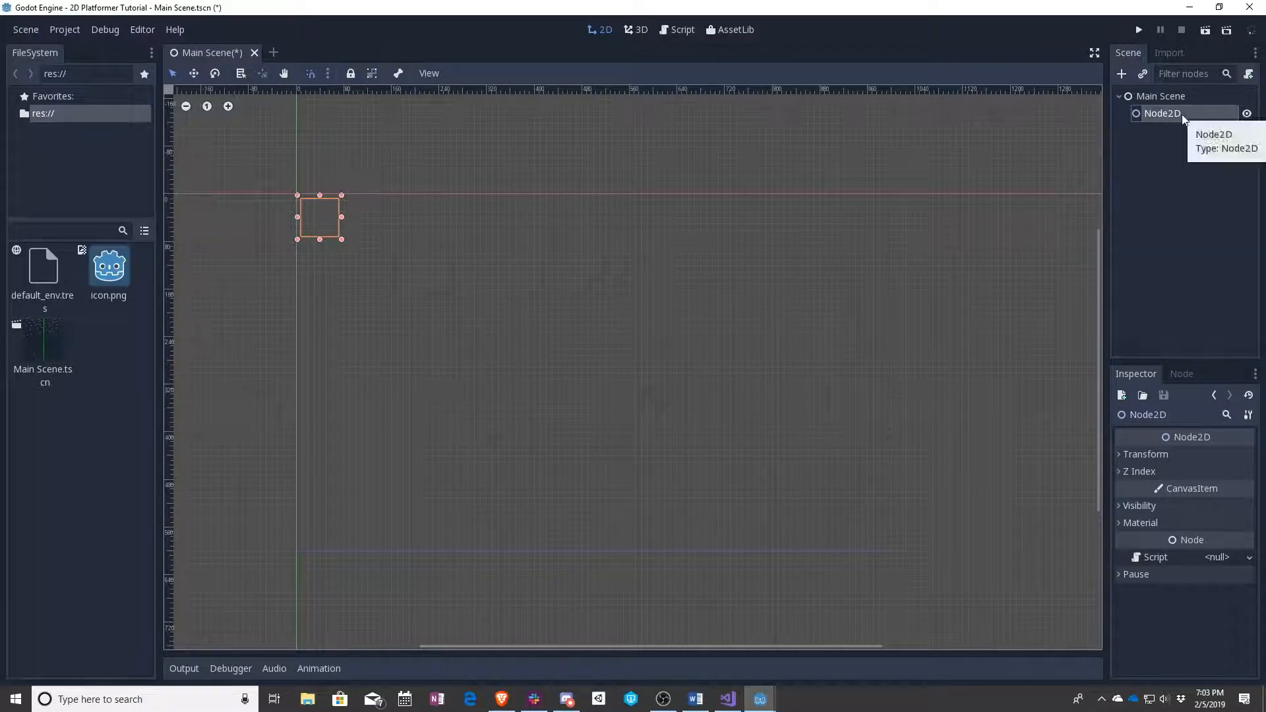
Add a nested Node2D under the first Node2D, offset it down-right, then reselect the parent
click(1122, 73)
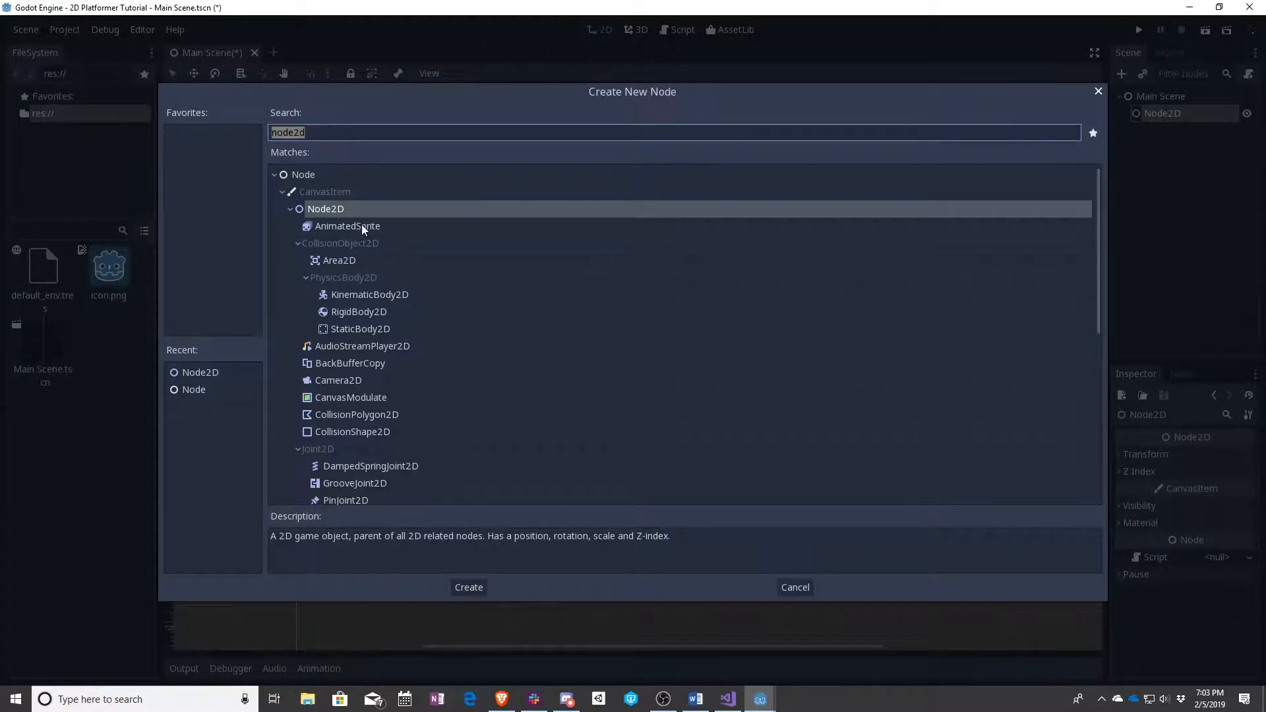
click(468, 587)
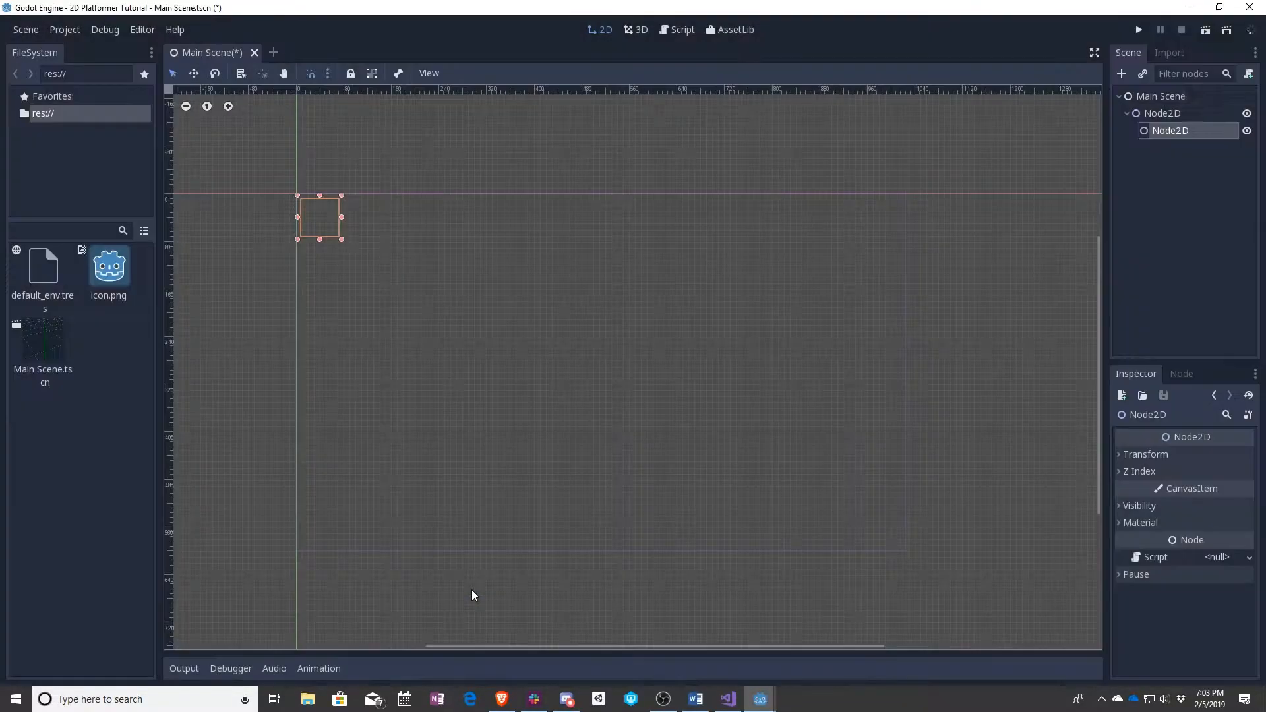
drag(319, 216, 404, 271)
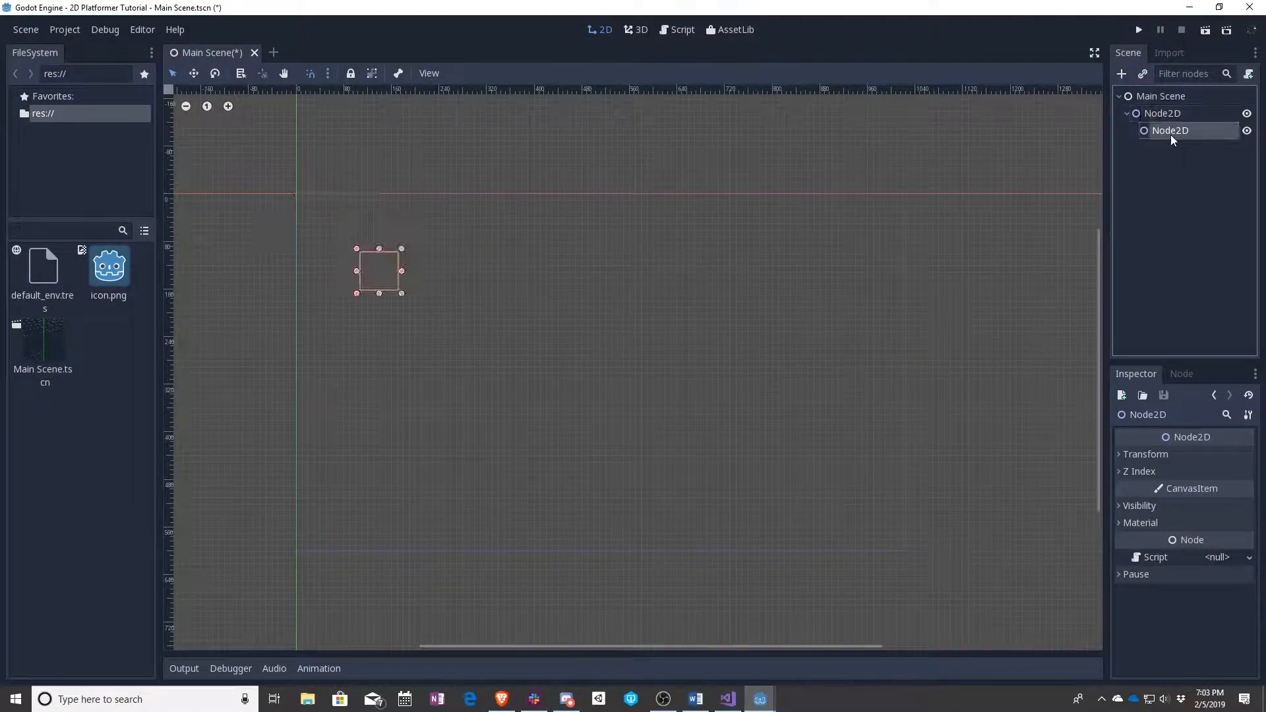
click(1163, 113)
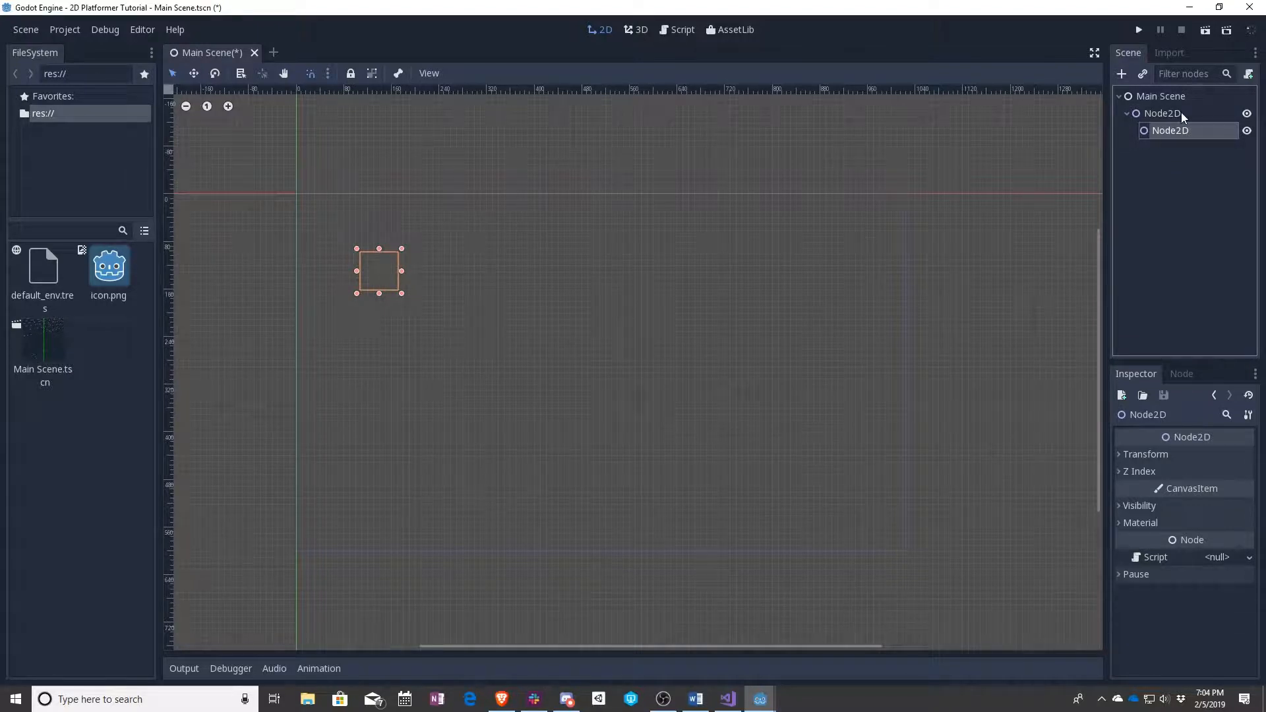
drag(380, 271, 320, 216)
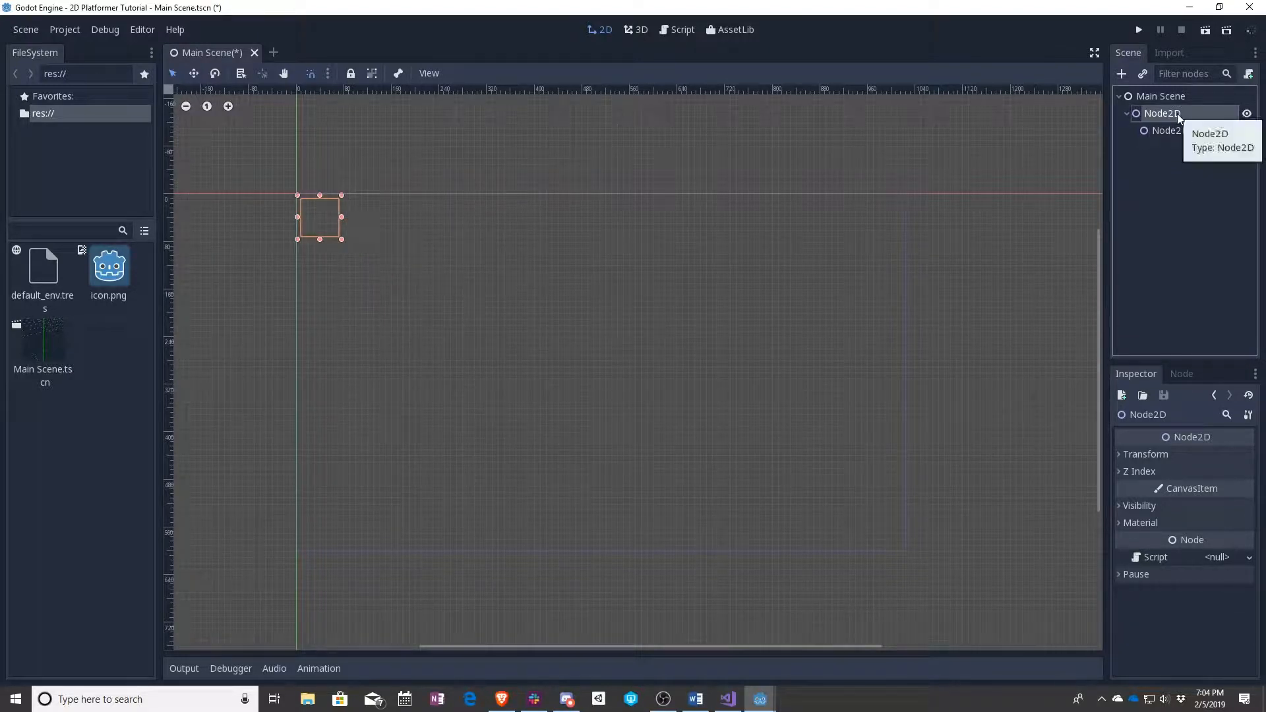
Save the parent Node2D branch as a scene file named Node Scene.tscn
right_click(1162, 113)
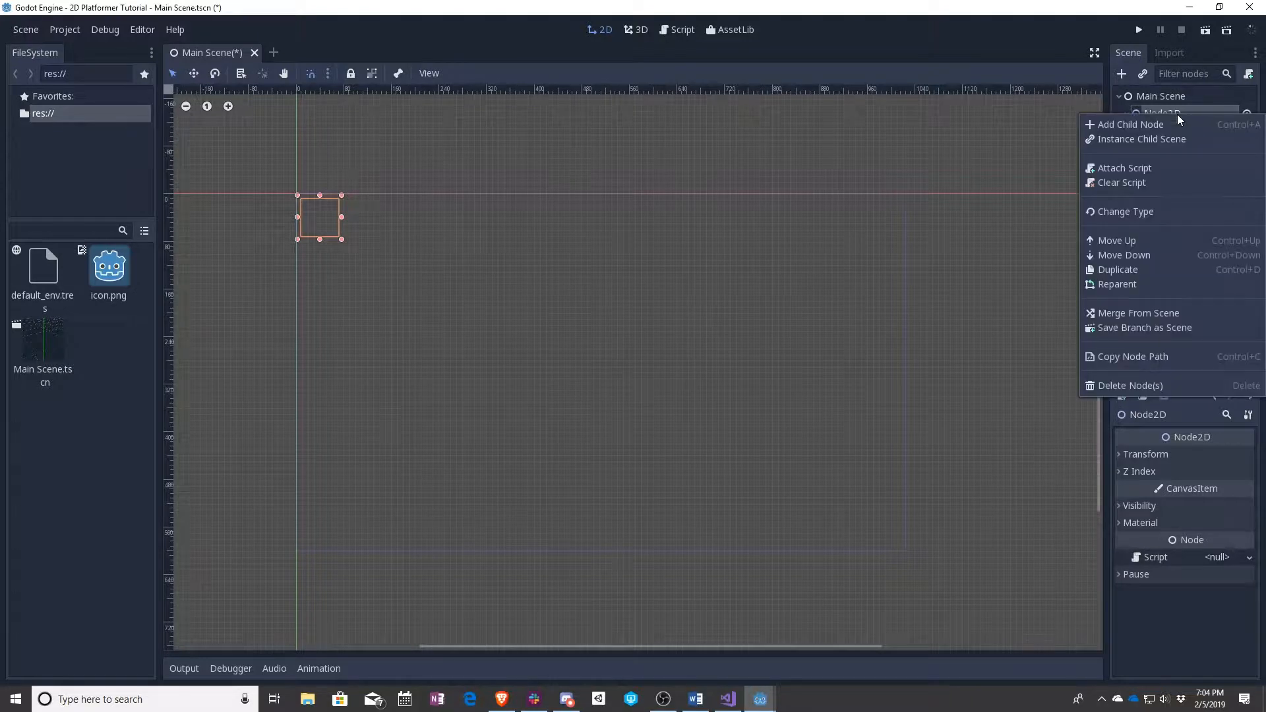
mouse_move(1158, 335)
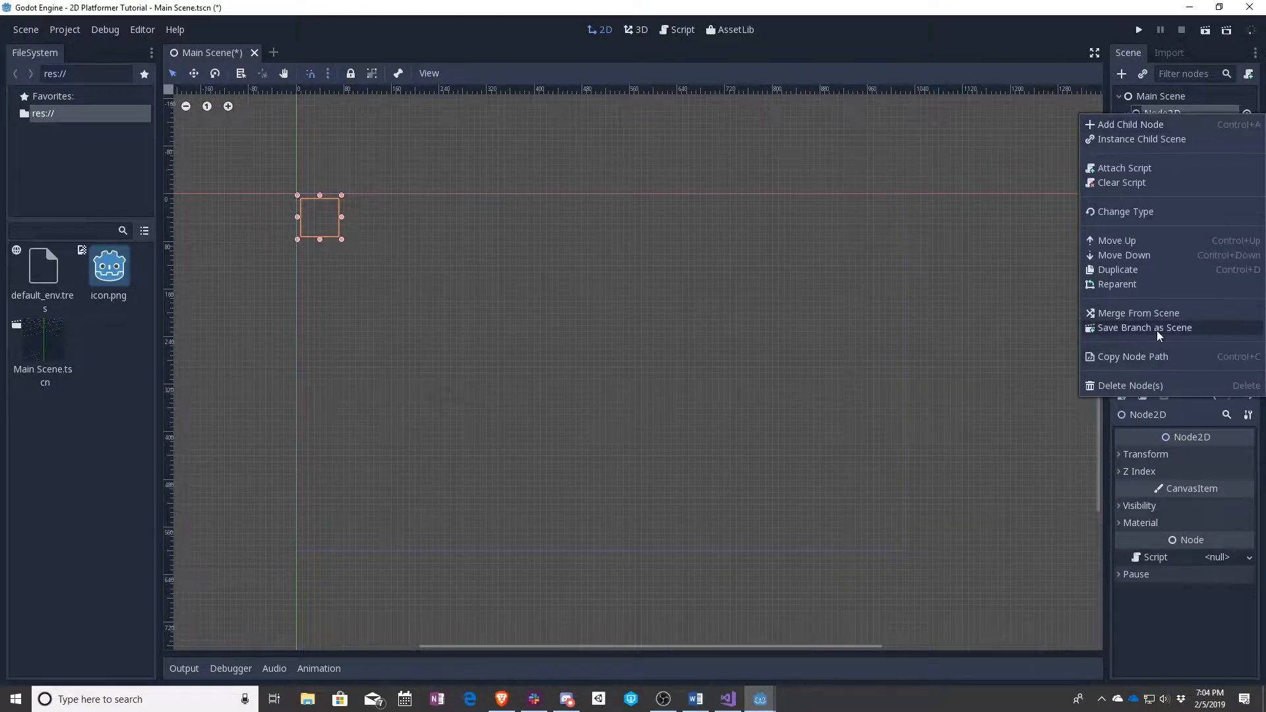
mouse_move(1084, 48)
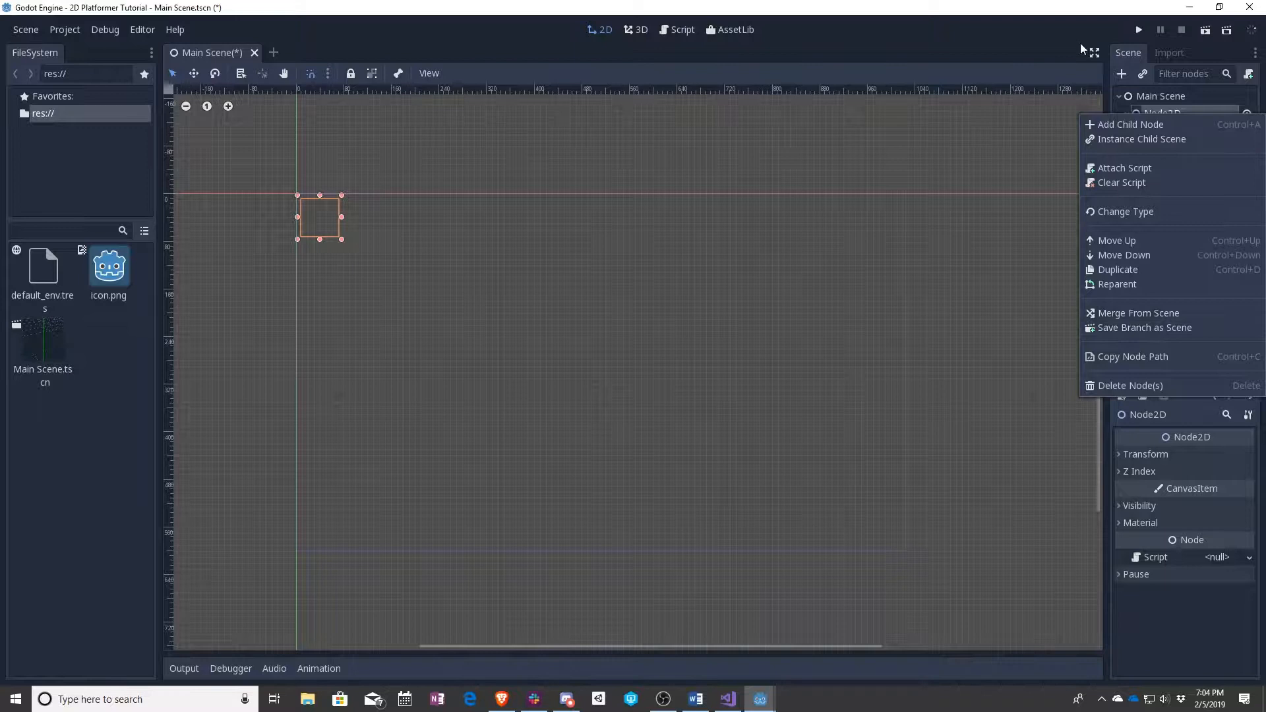
click(1144, 327)
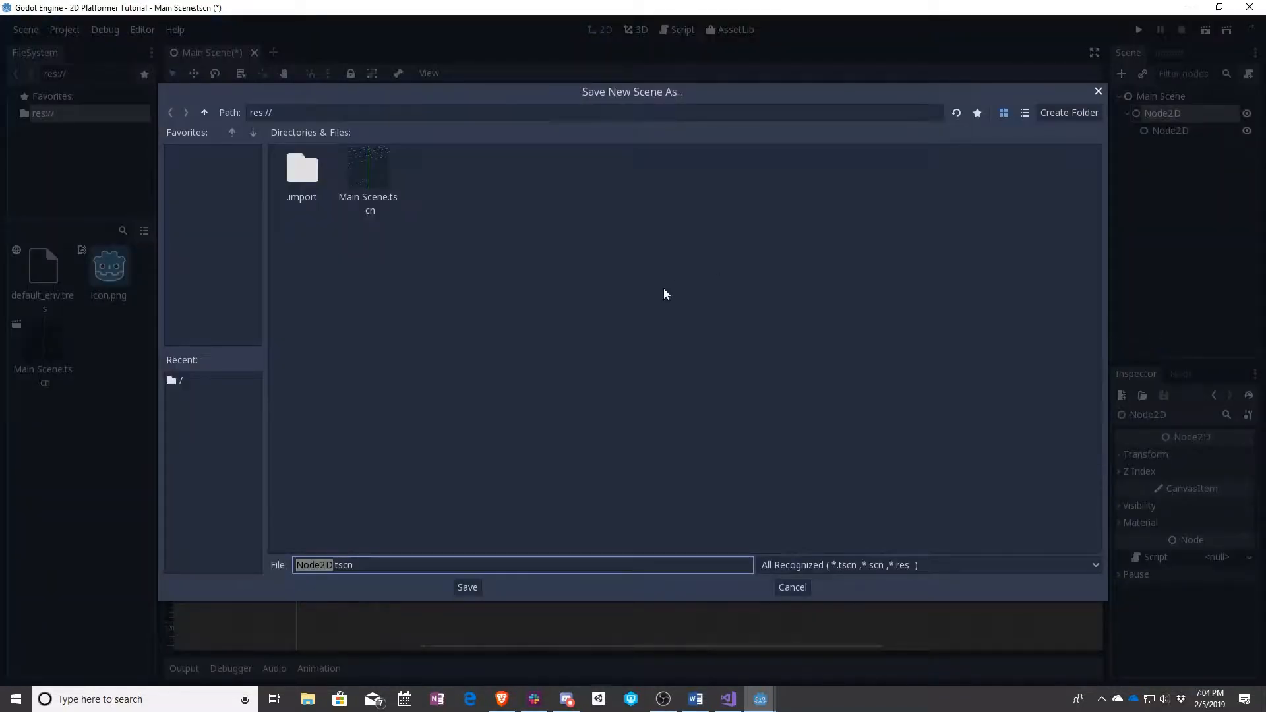
mouse_move(405, 539)
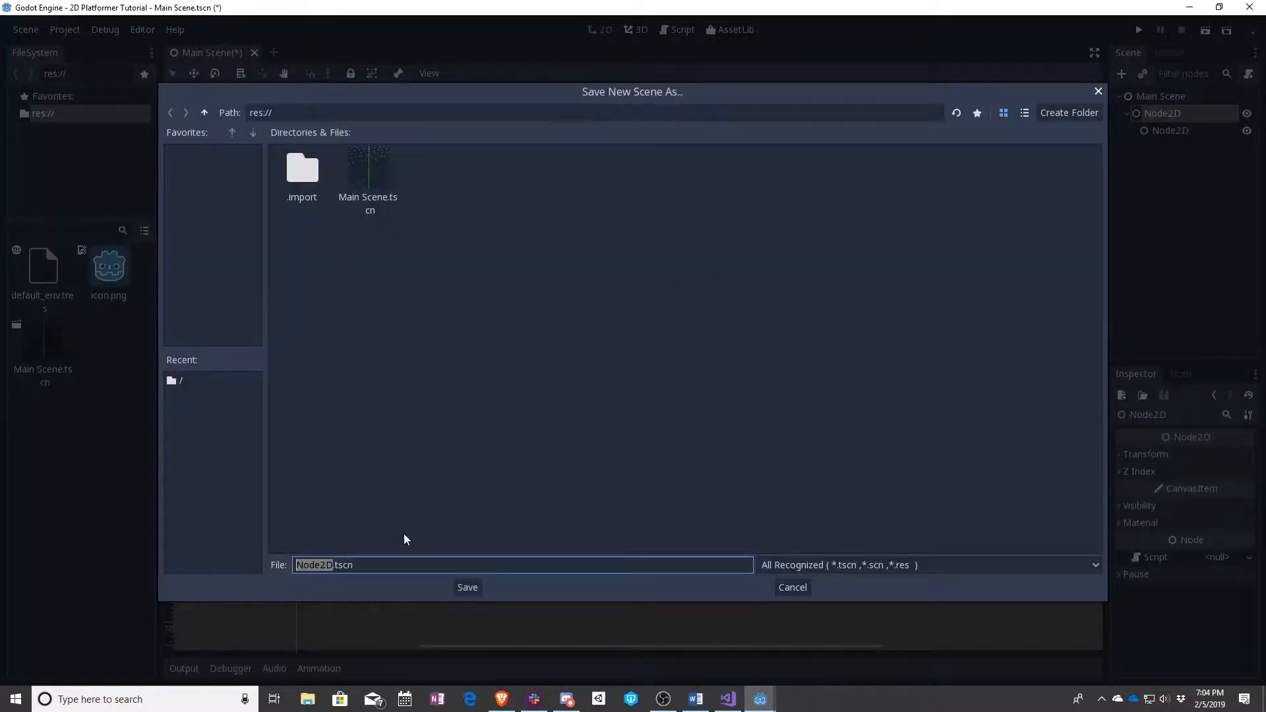
text(No)
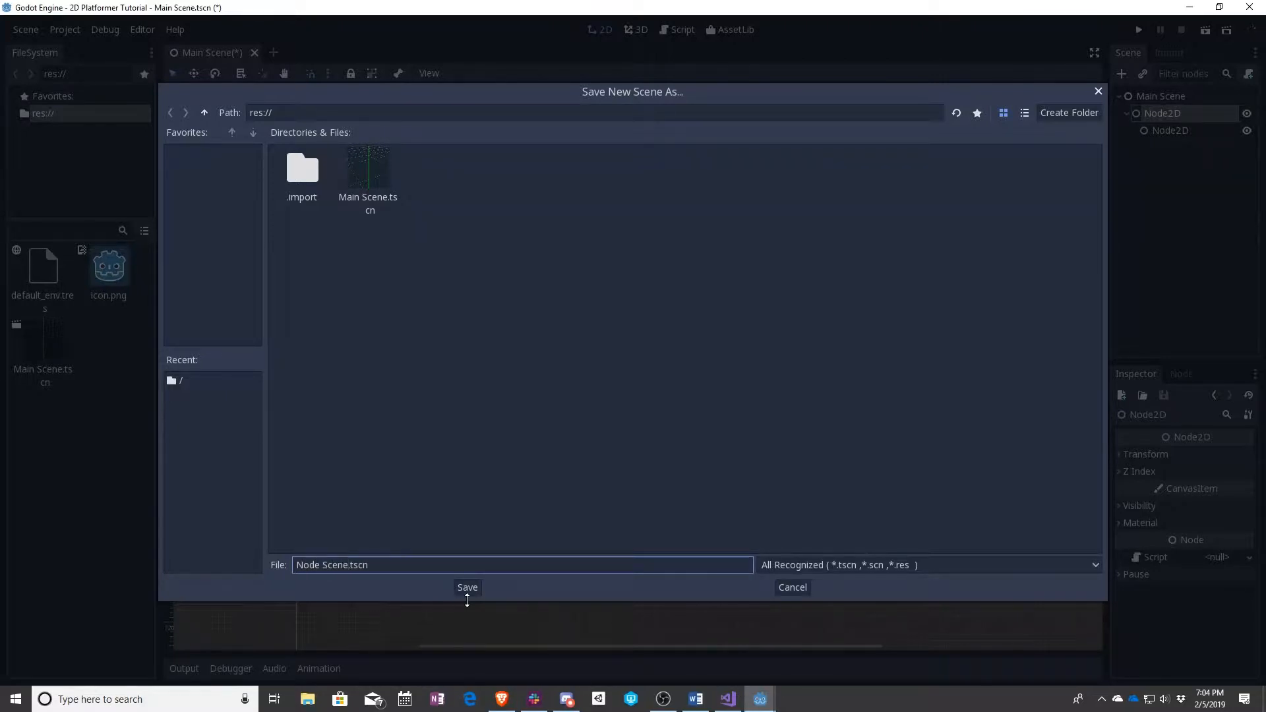
click(467, 587)
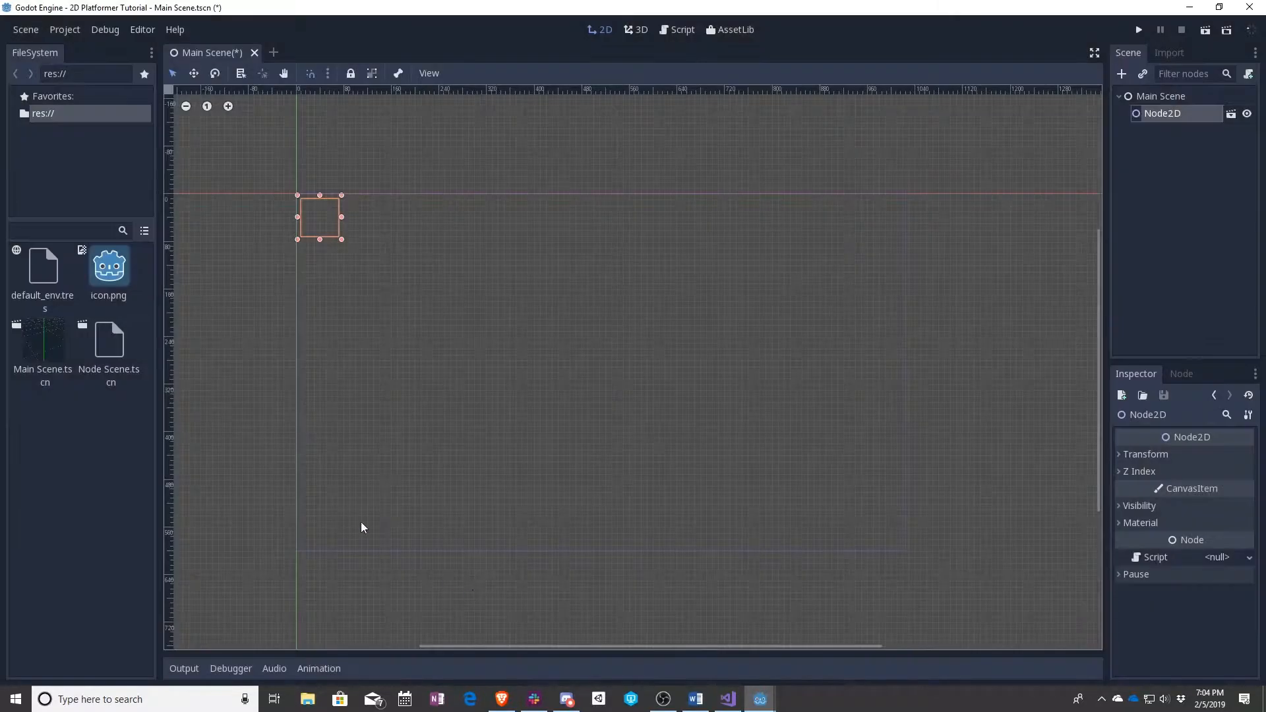
Delete the Node2D child, instance Node Scene.tscn into Main Scene, and open it in its own tab
double_click(1163, 112)
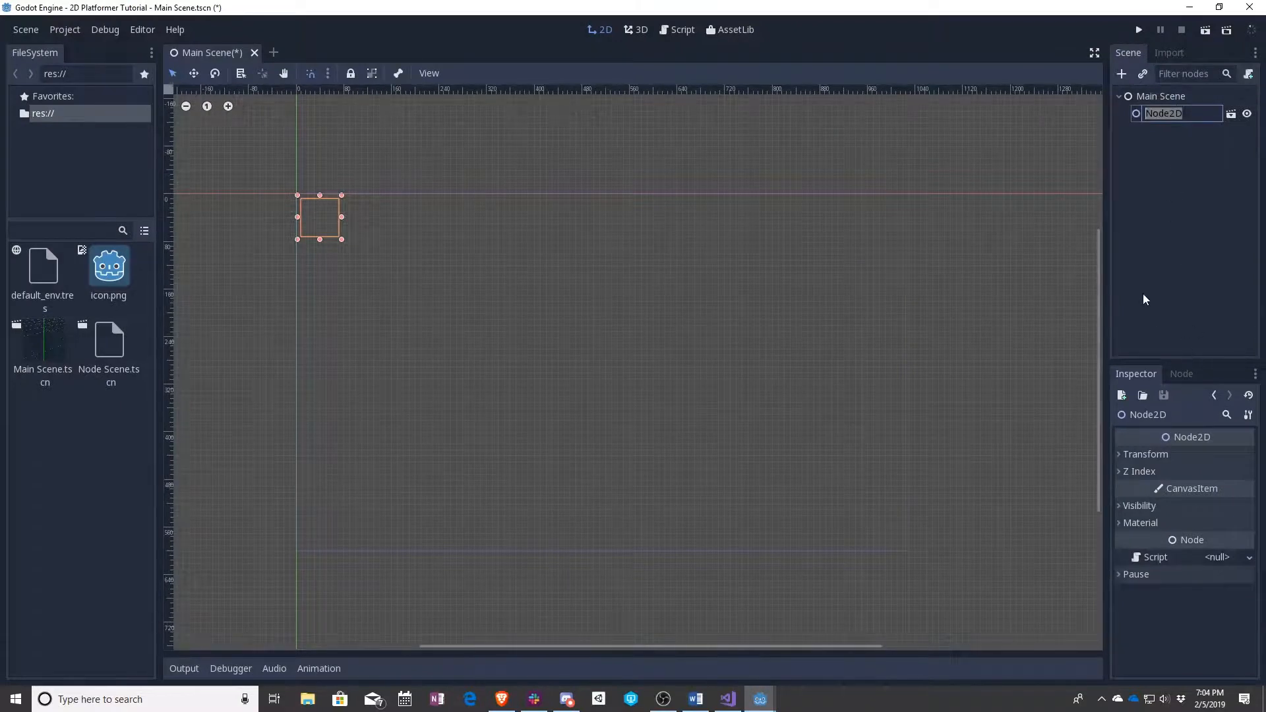
key(Delete)
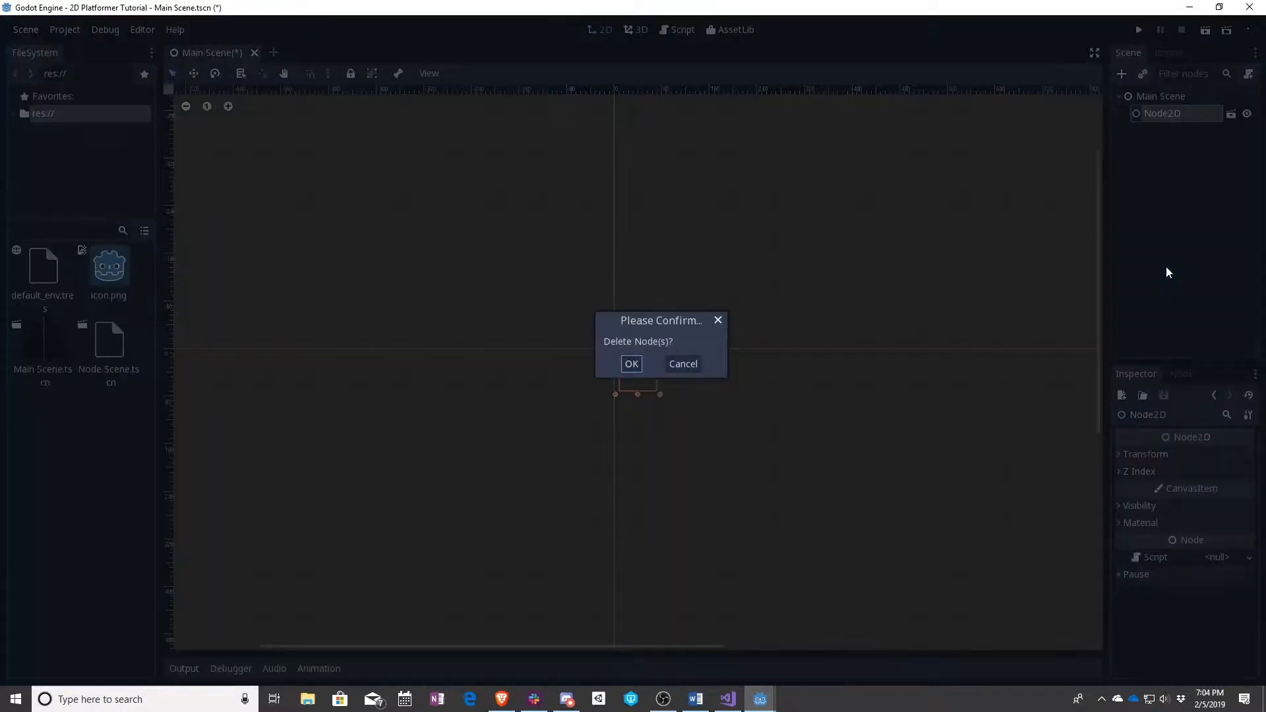
click(632, 363)
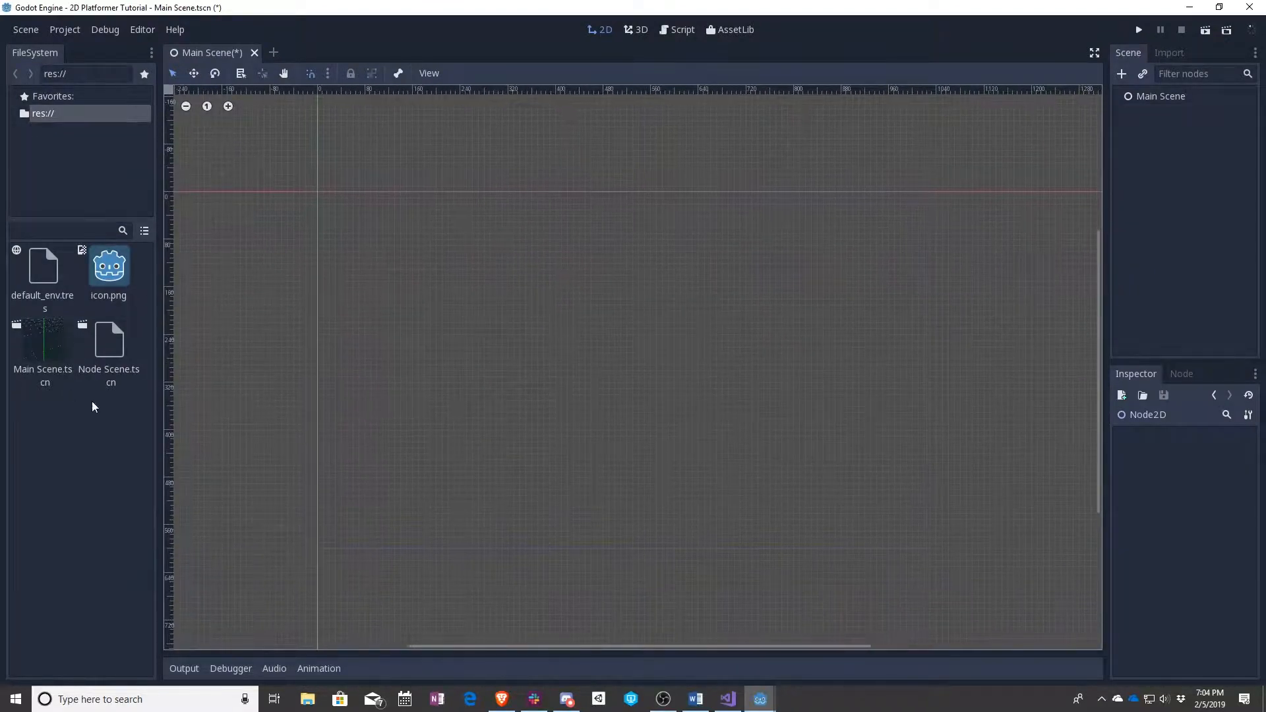
click(109, 339)
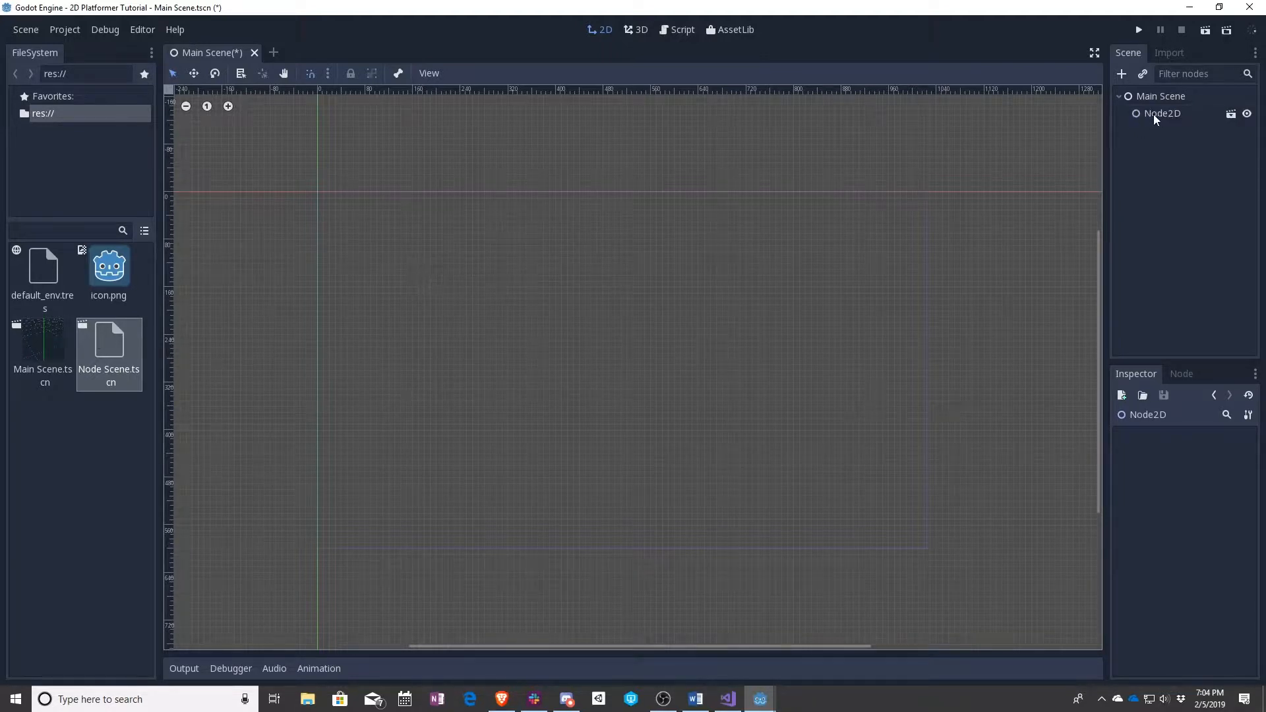
click(1163, 113)
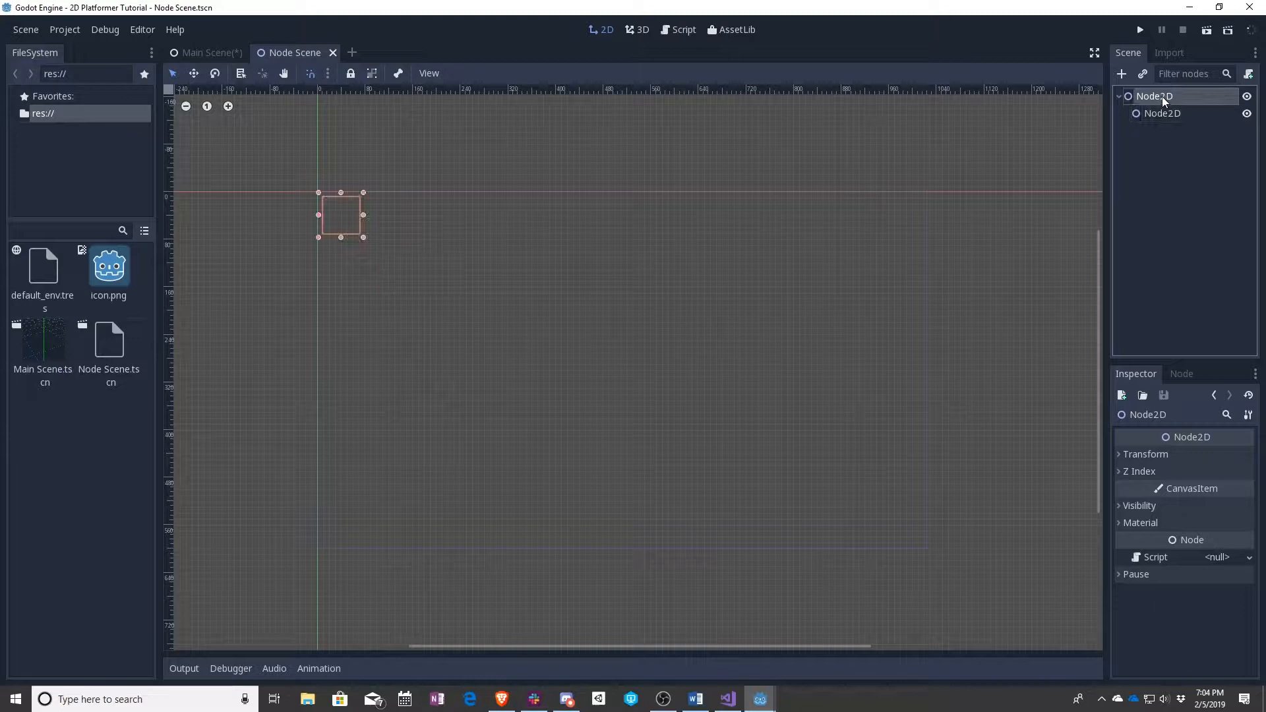
mouse_move(1155, 96)
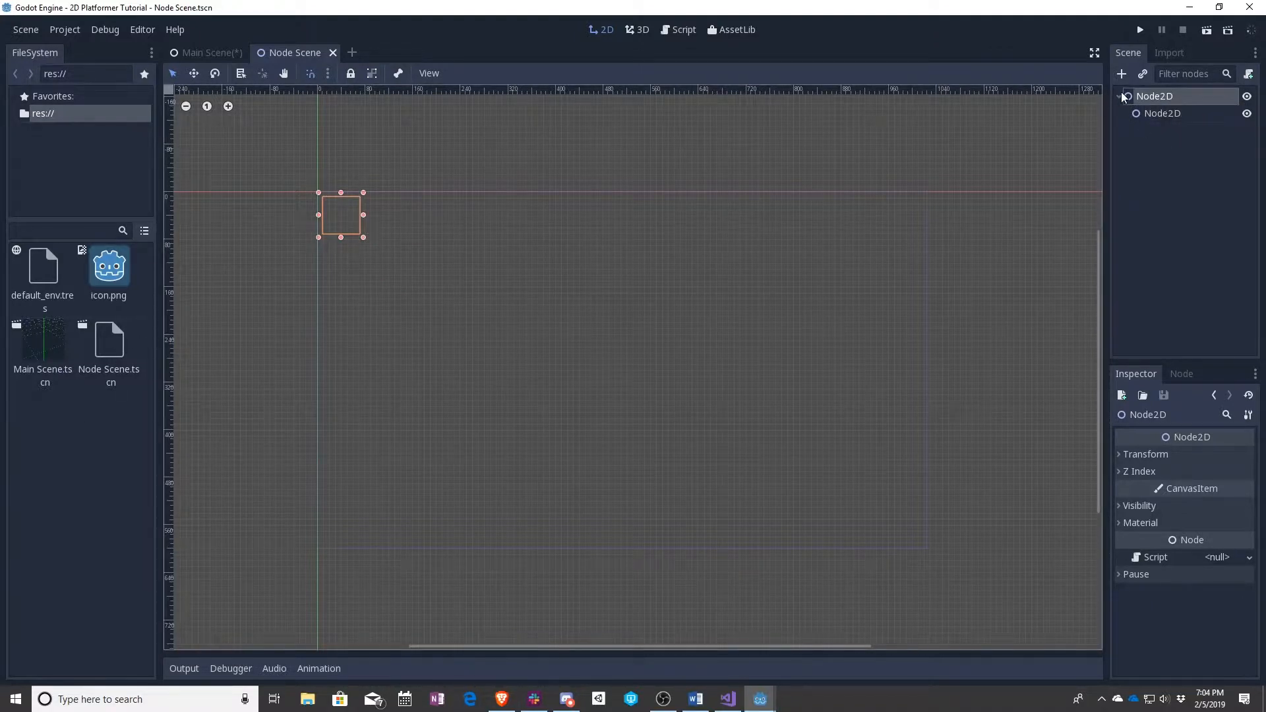
click(212, 53)
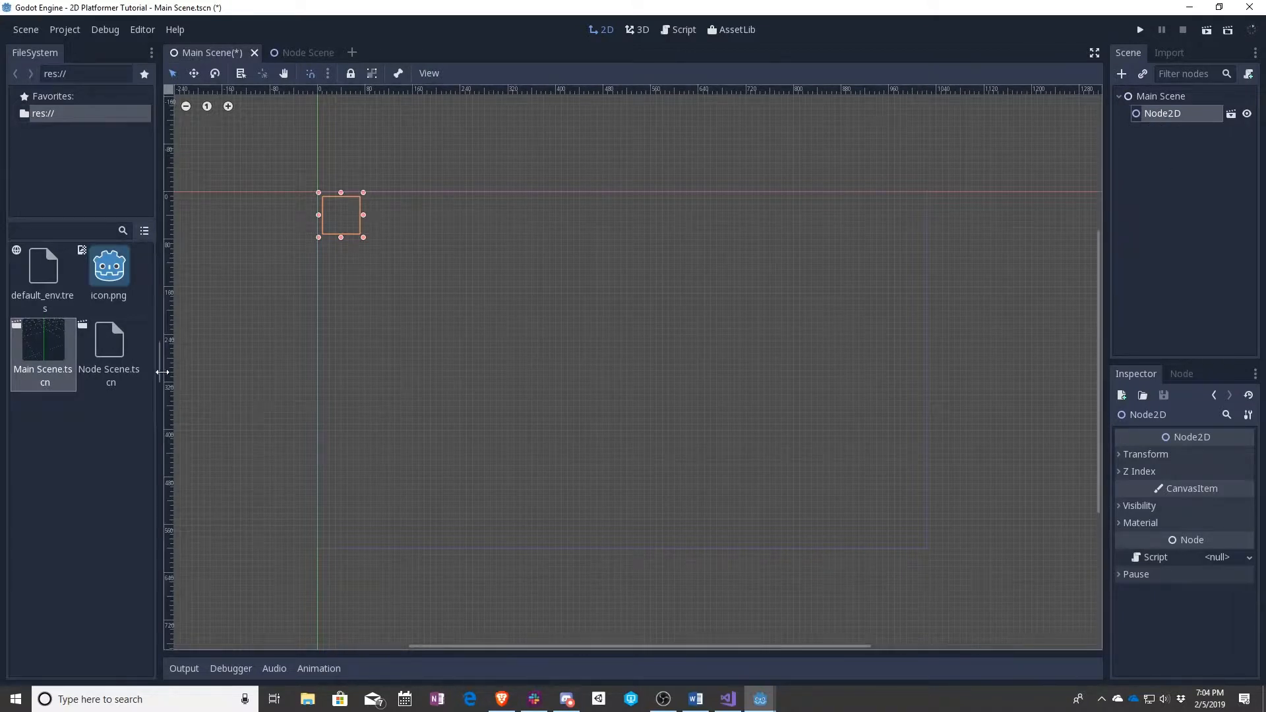
click(295, 53)
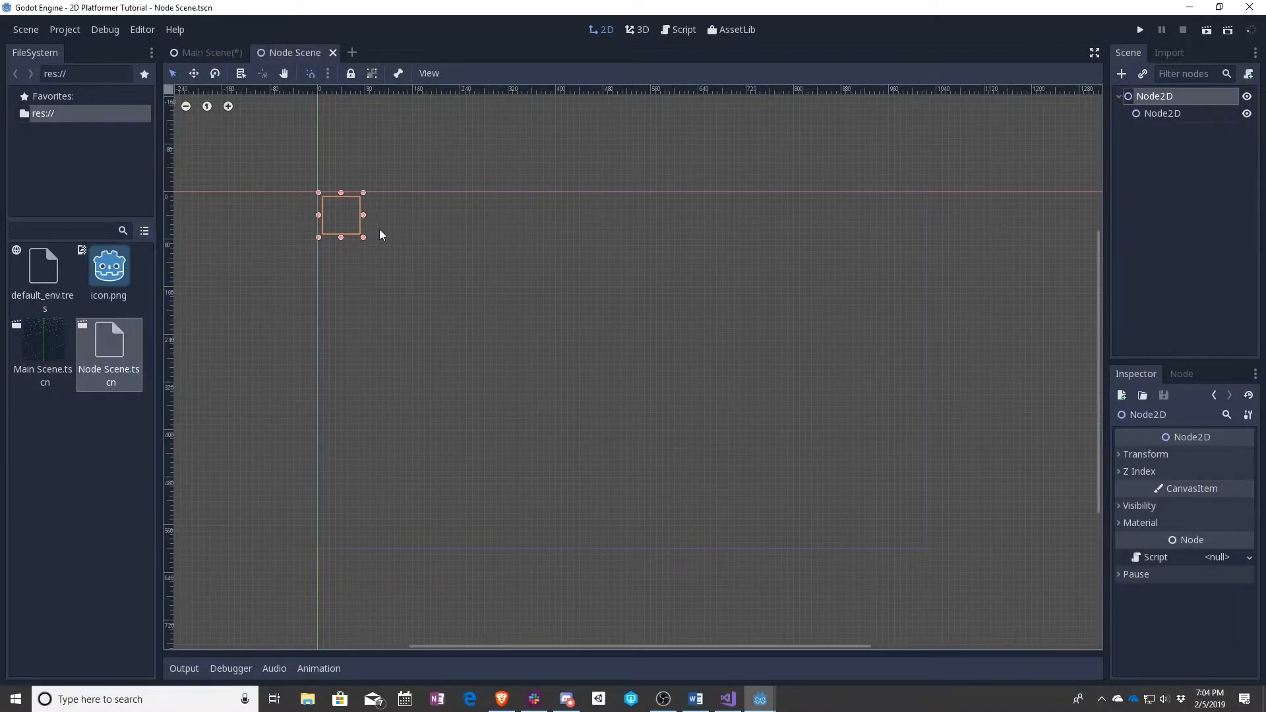
drag(341, 215, 399, 268)
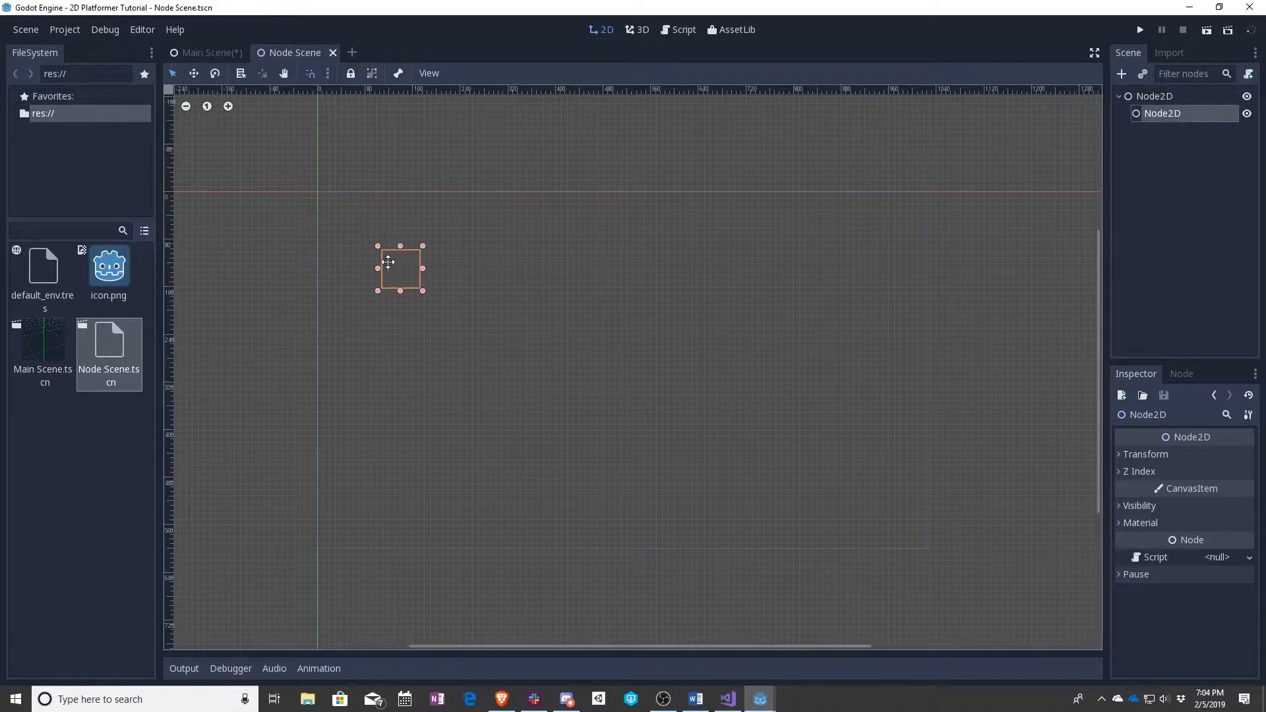
drag(400, 269, 405, 256)
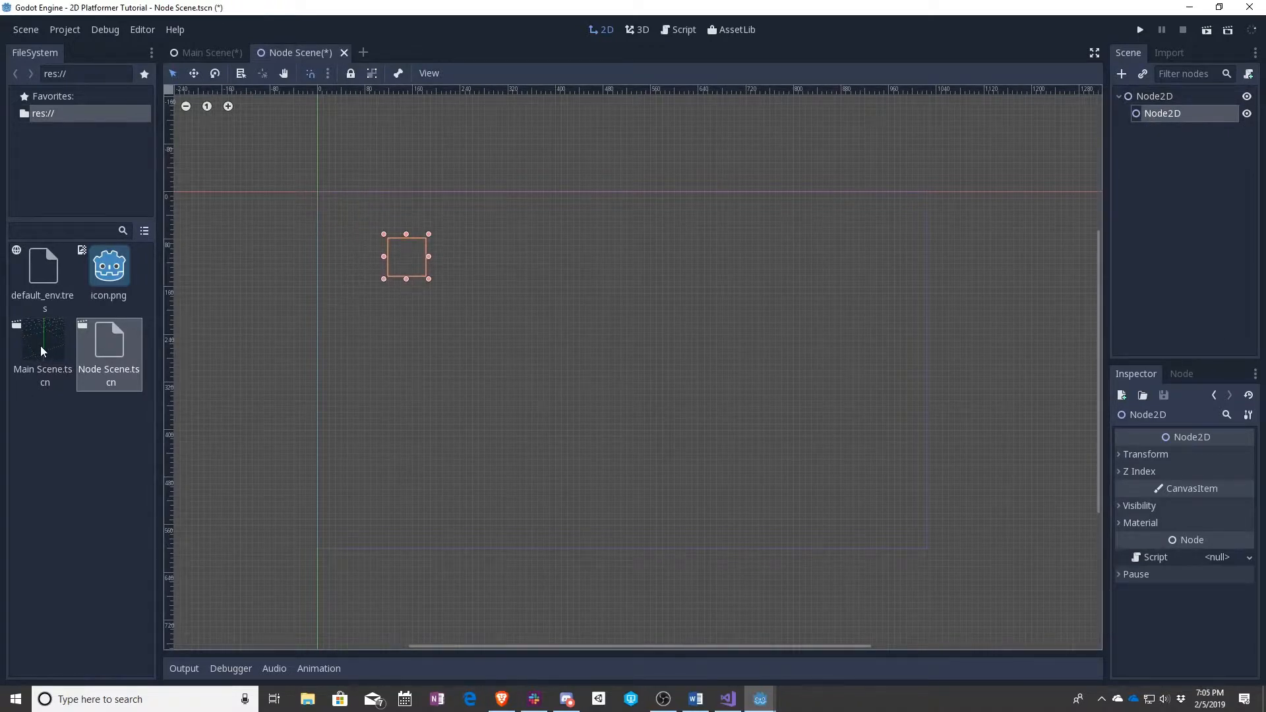
click(43, 339)
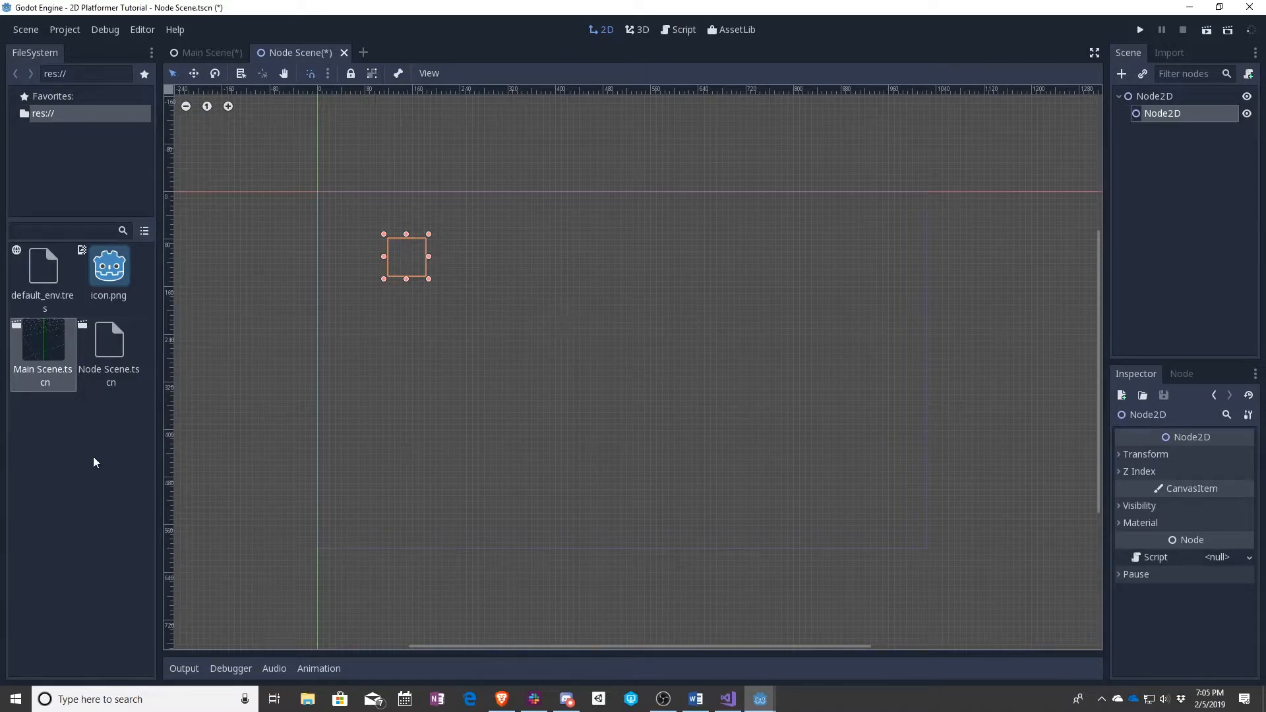
mouse_move(483, 325)
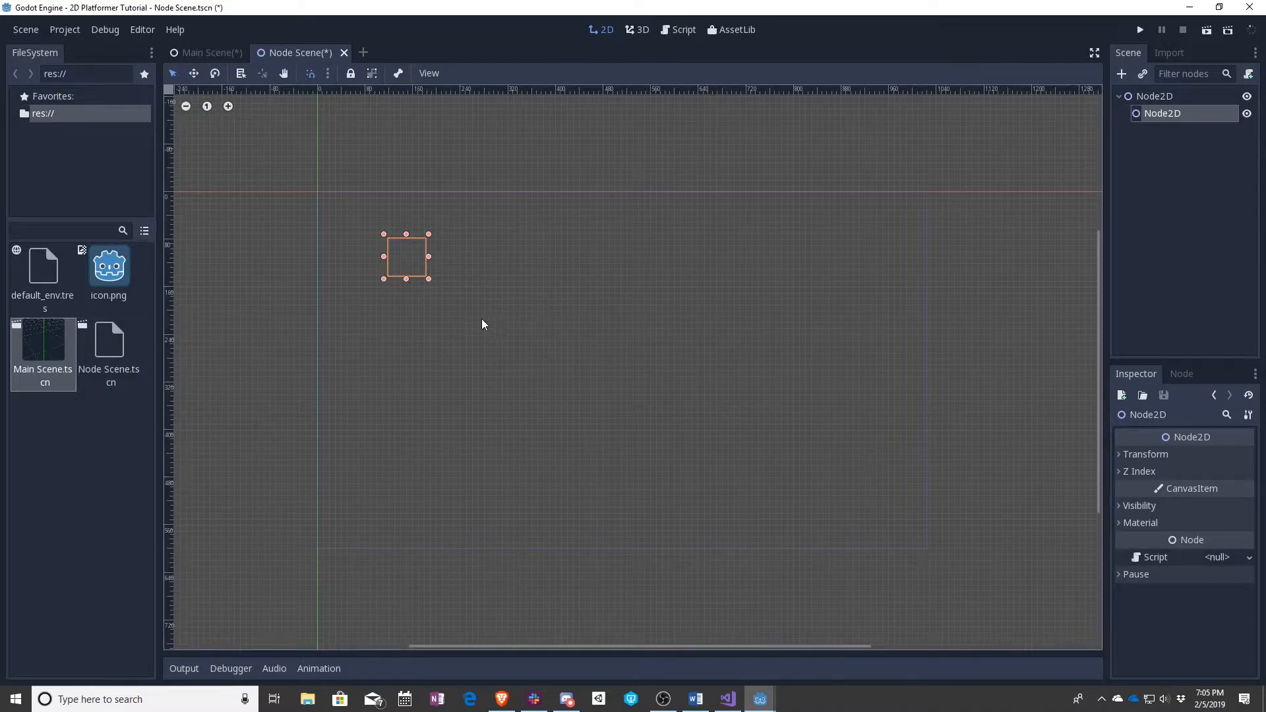
mouse_move(155, 348)
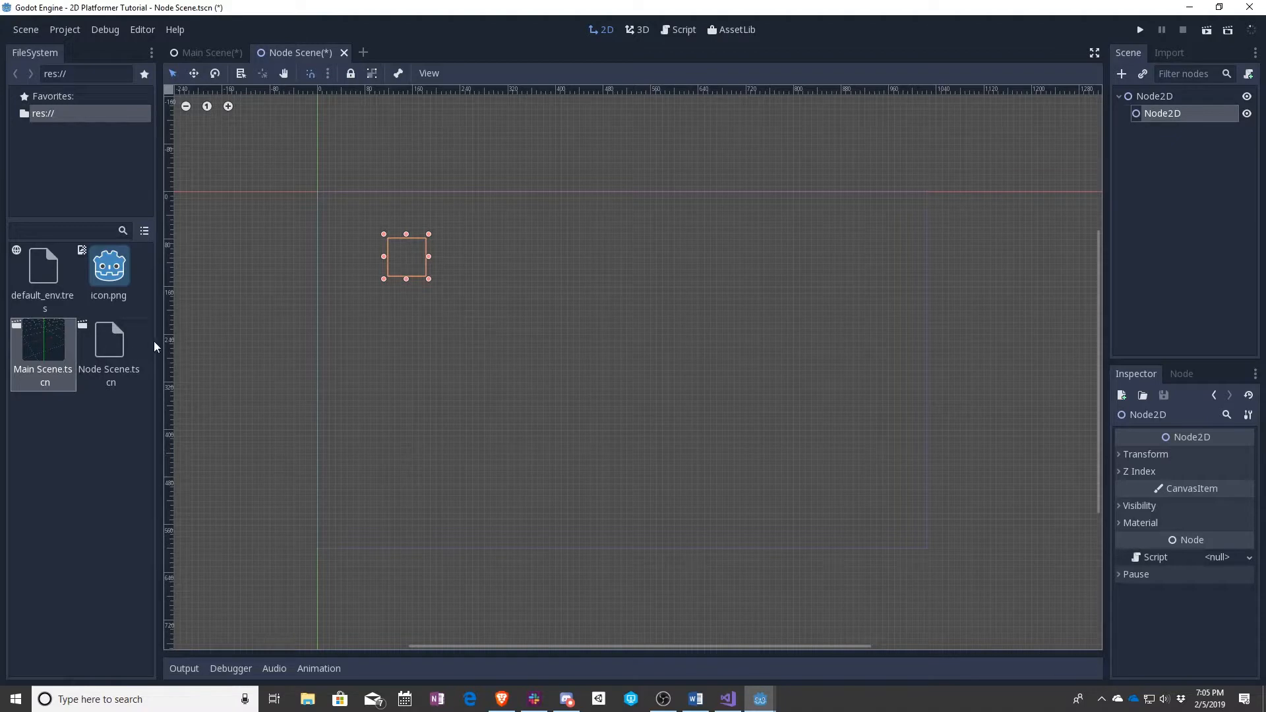
mouse_move(109, 338)
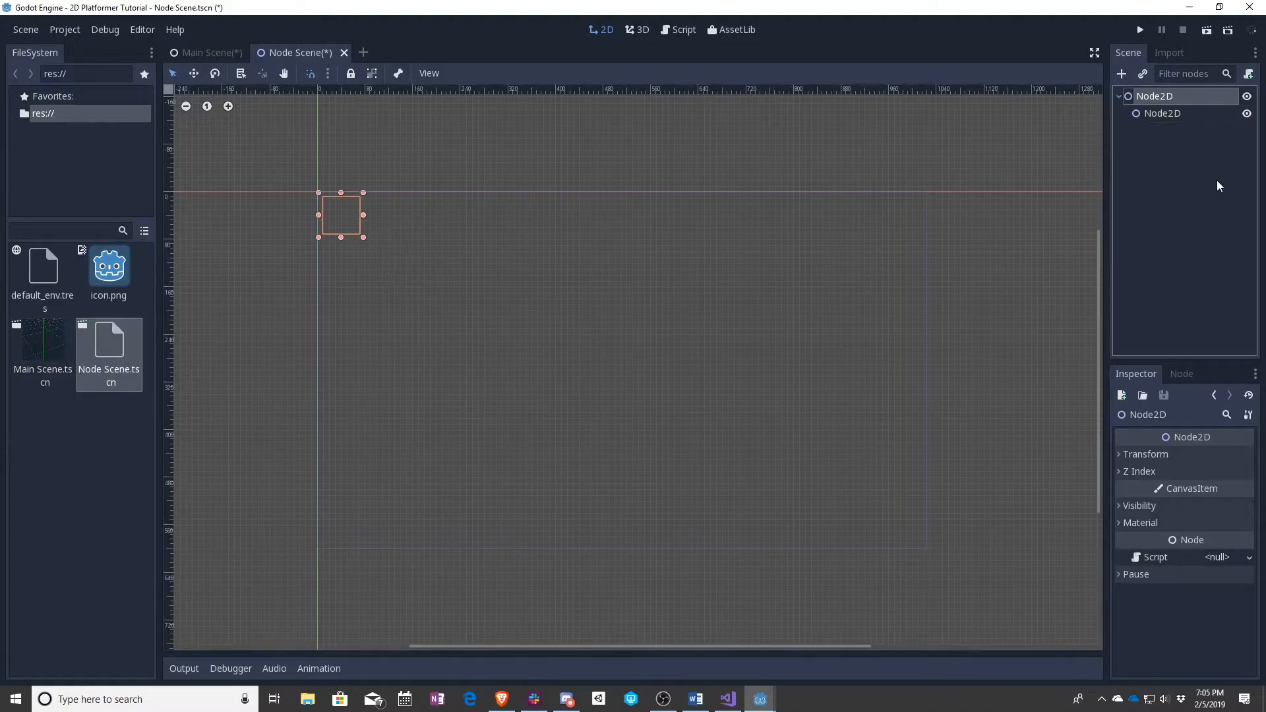
mouse_move(1112, 243)
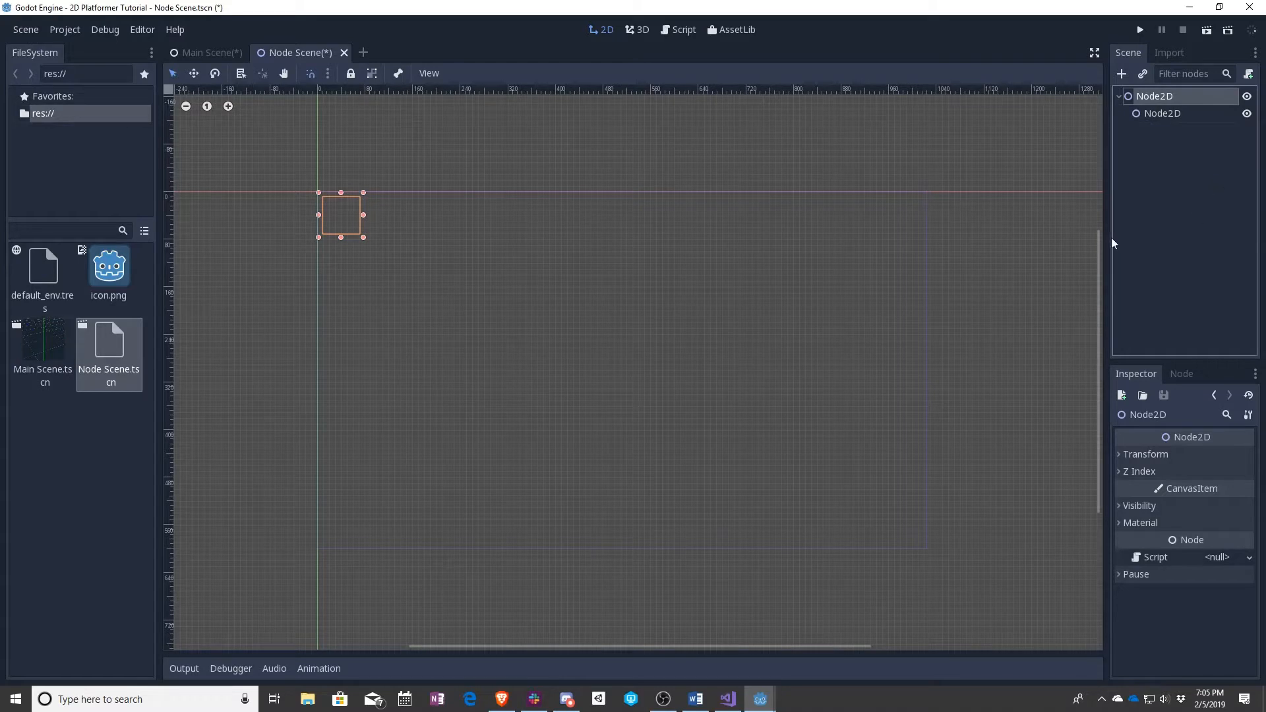
mouse_move(692, 400)
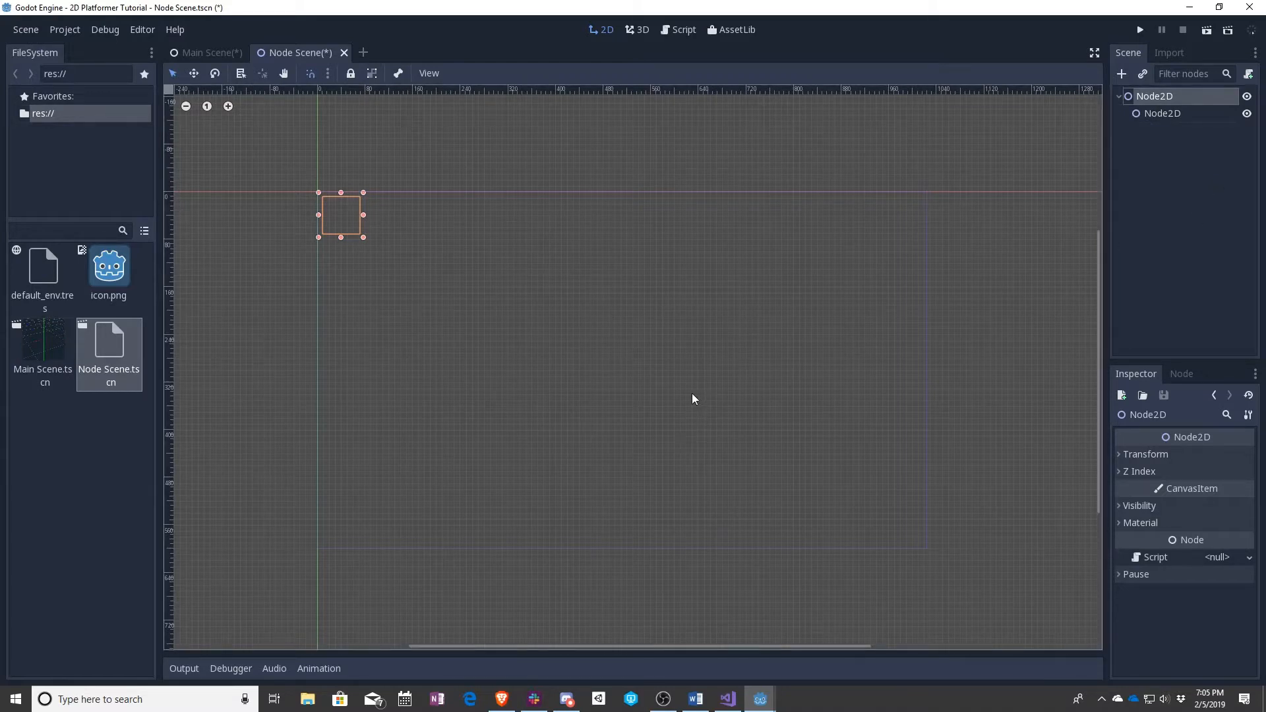
mouse_move(646, 378)
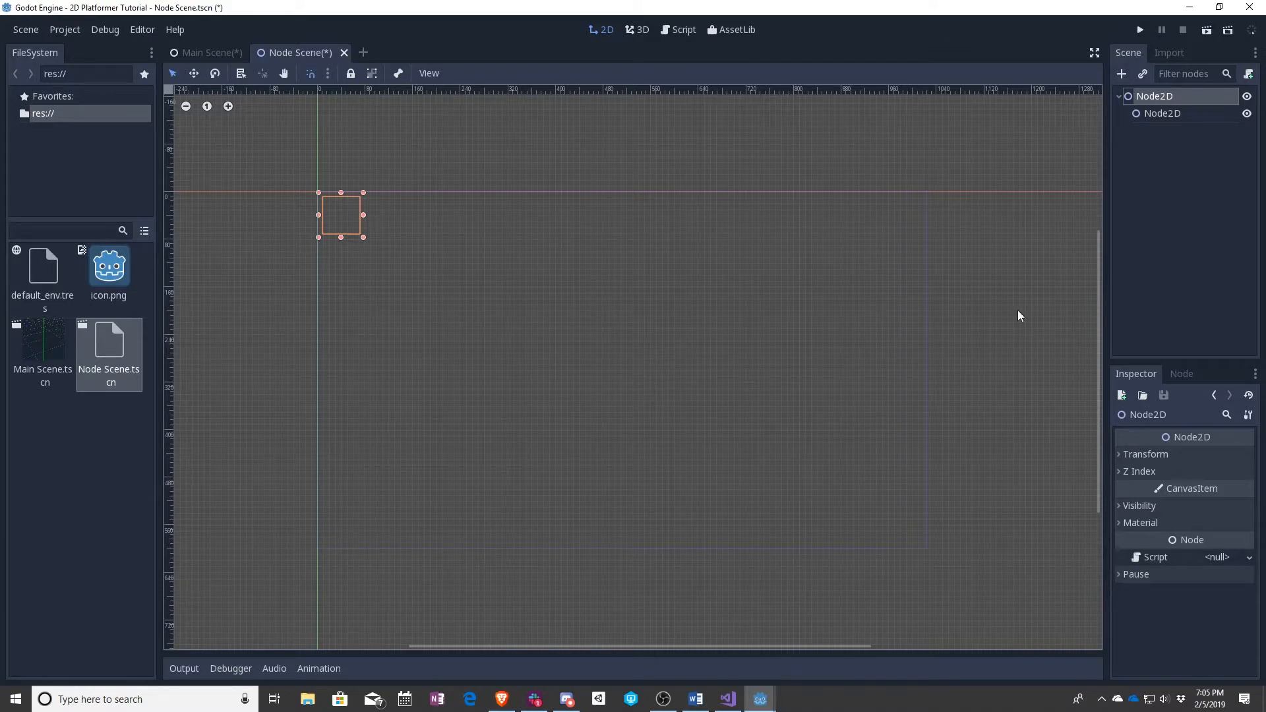
click(43, 339)
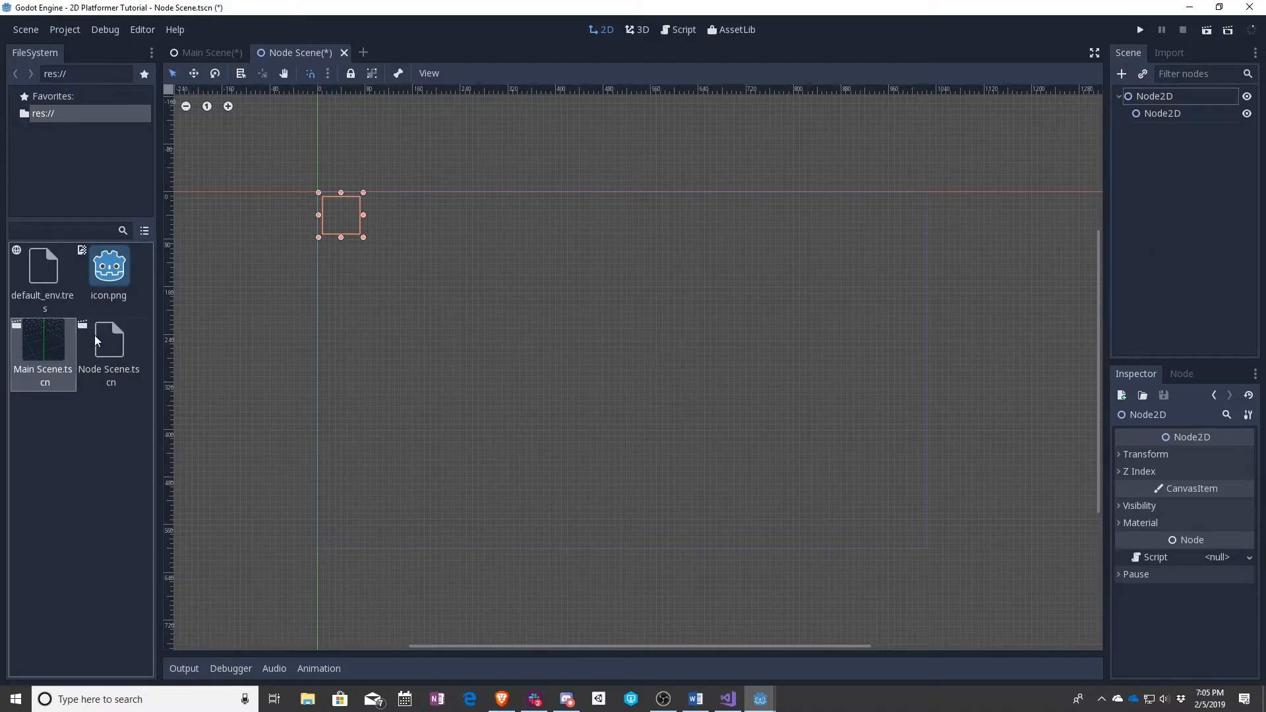
mouse_move(109, 340)
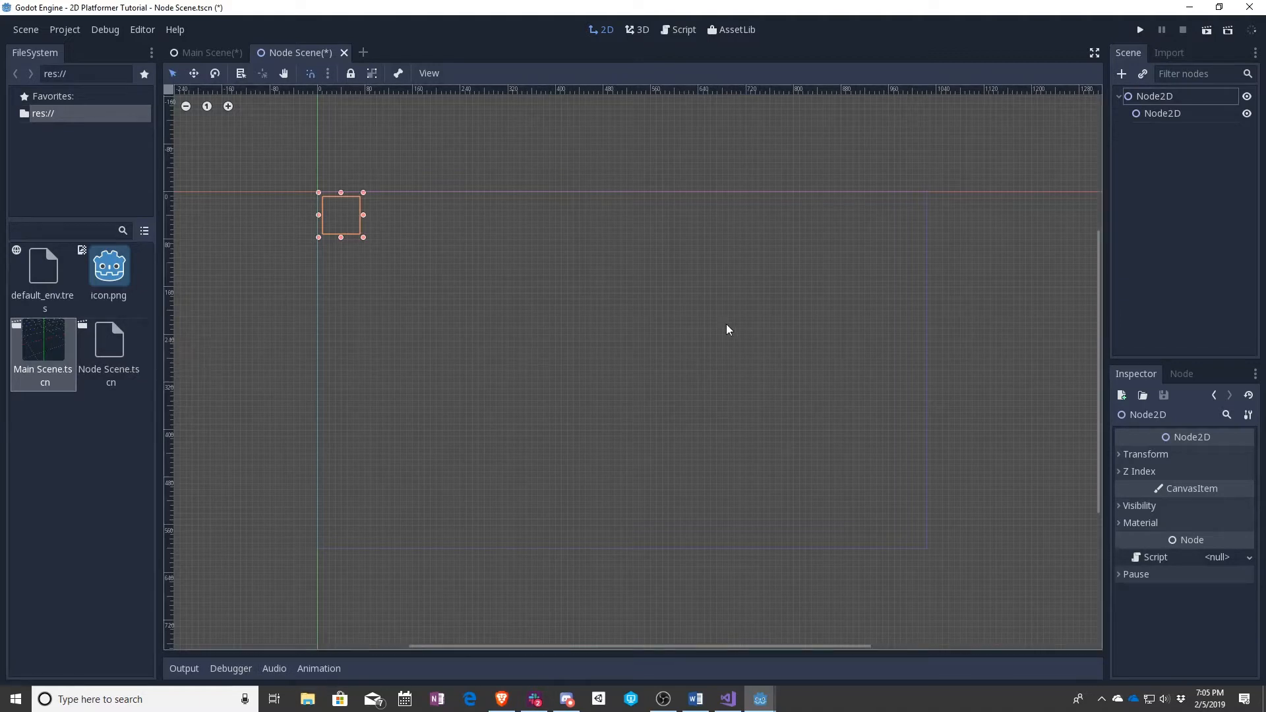
mouse_move(835, 309)
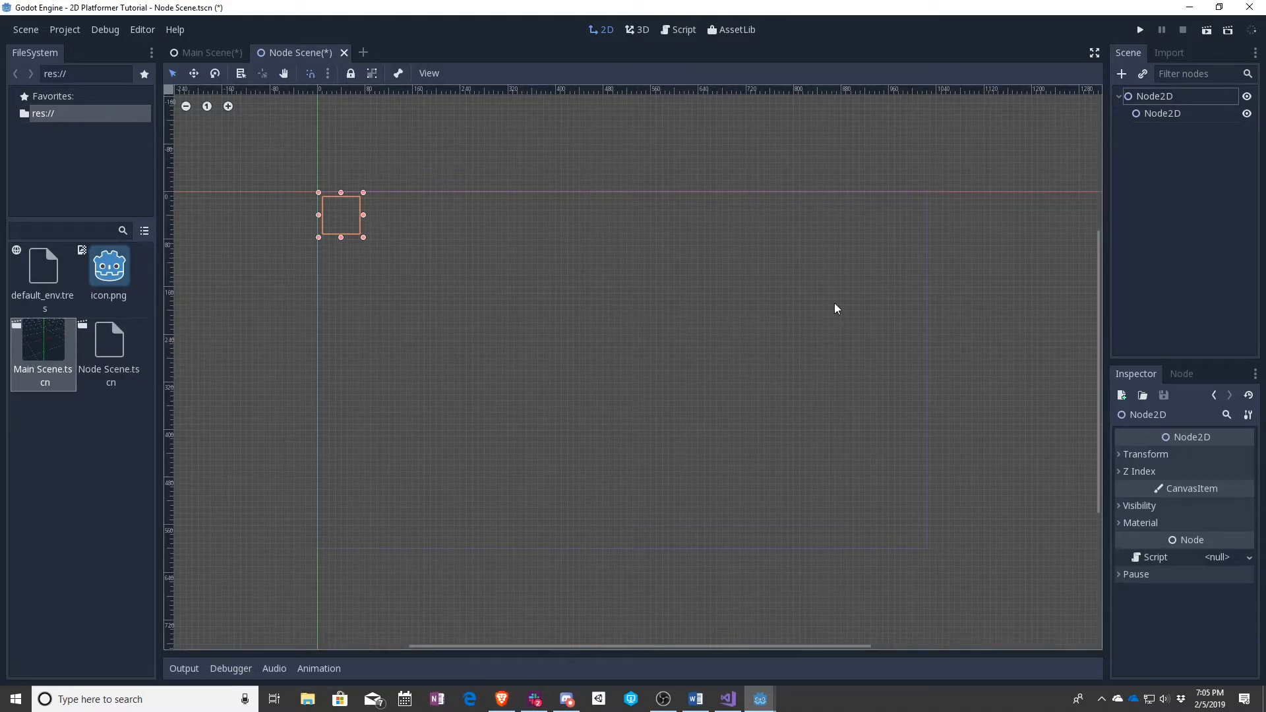
click(1189, 8)
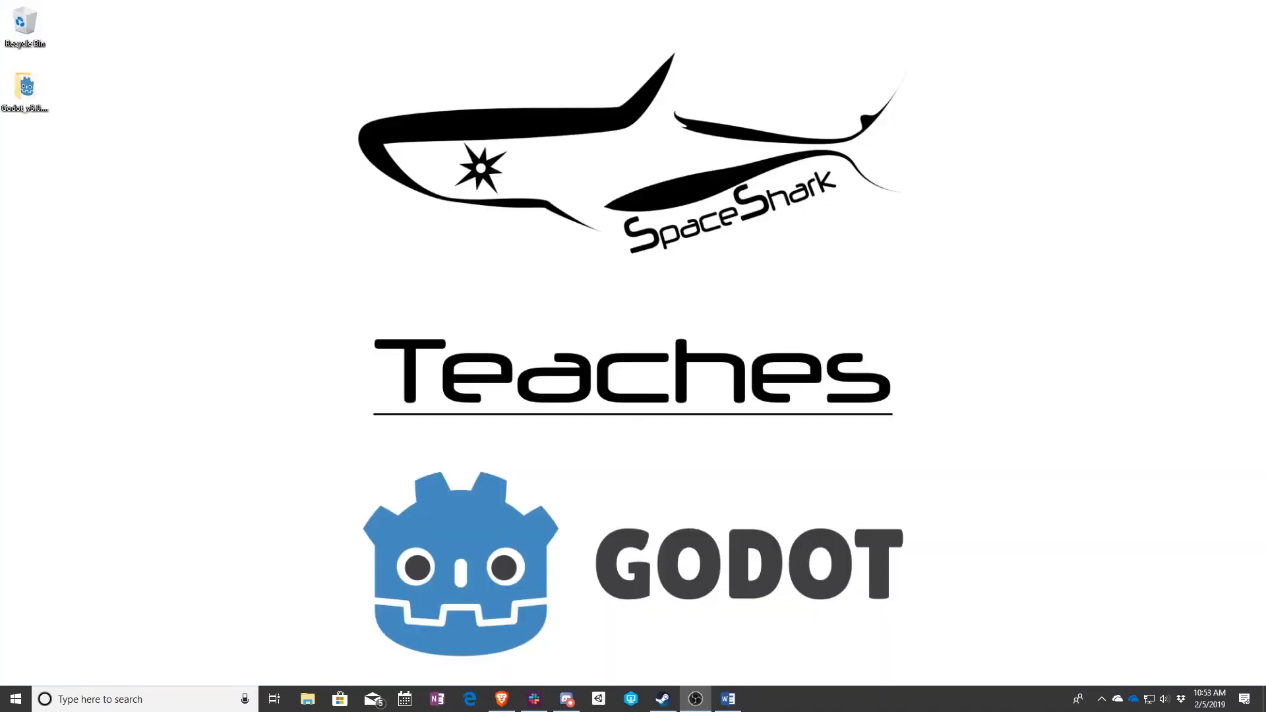